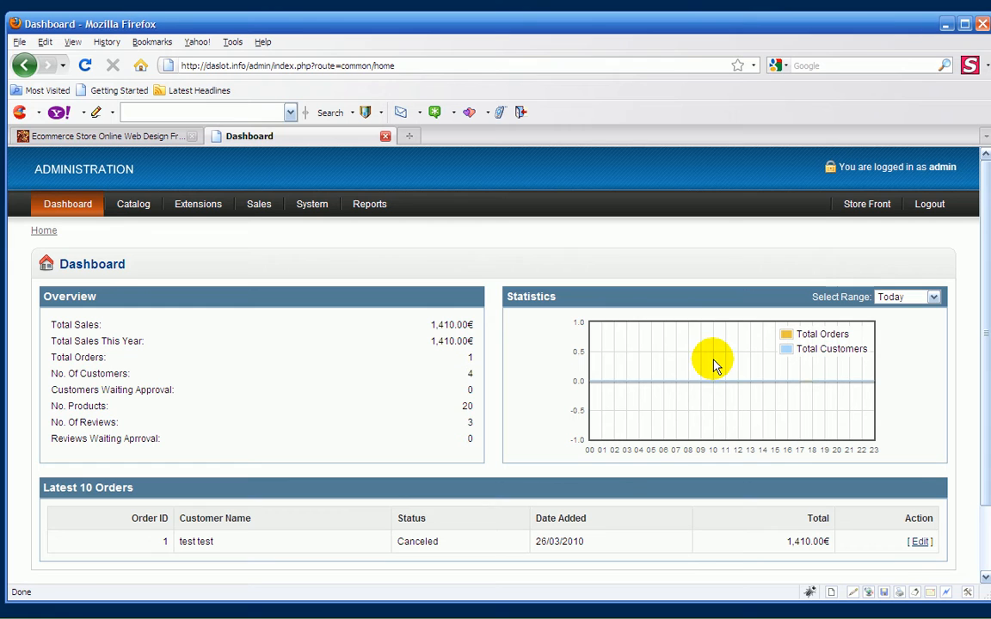
mouse_move(457, 233)
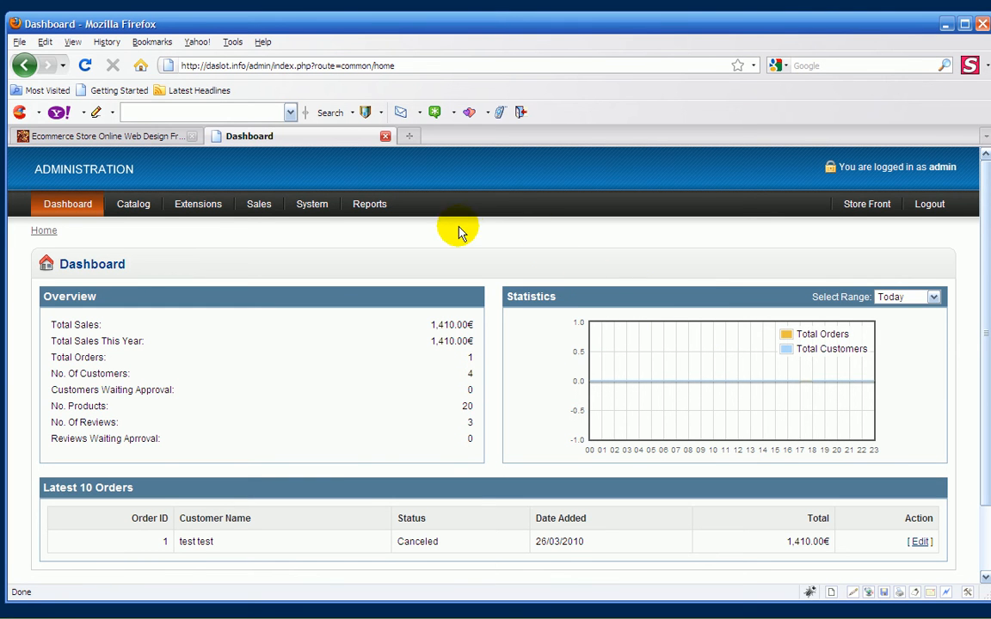
mouse_move(325, 250)
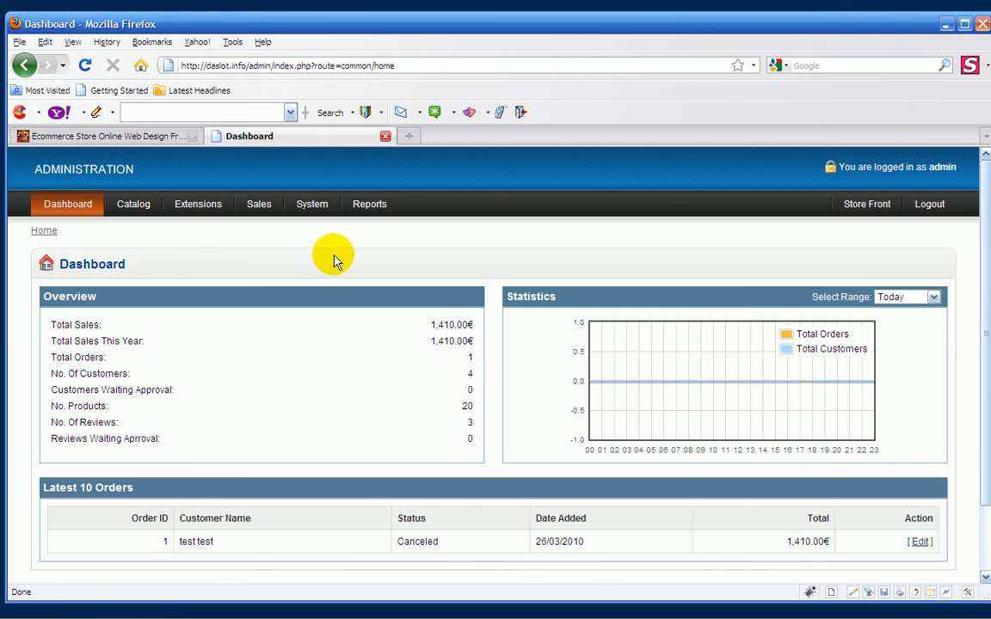
Go from the dashboard to System > Localisation > Tax Classes
left_click(311, 203)
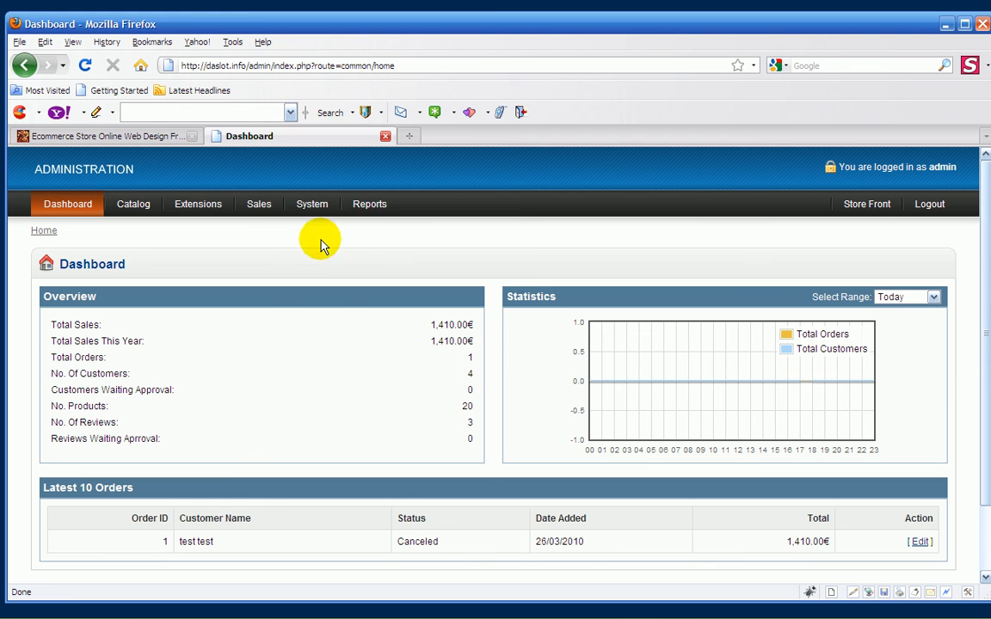
mouse_move(530, 261)
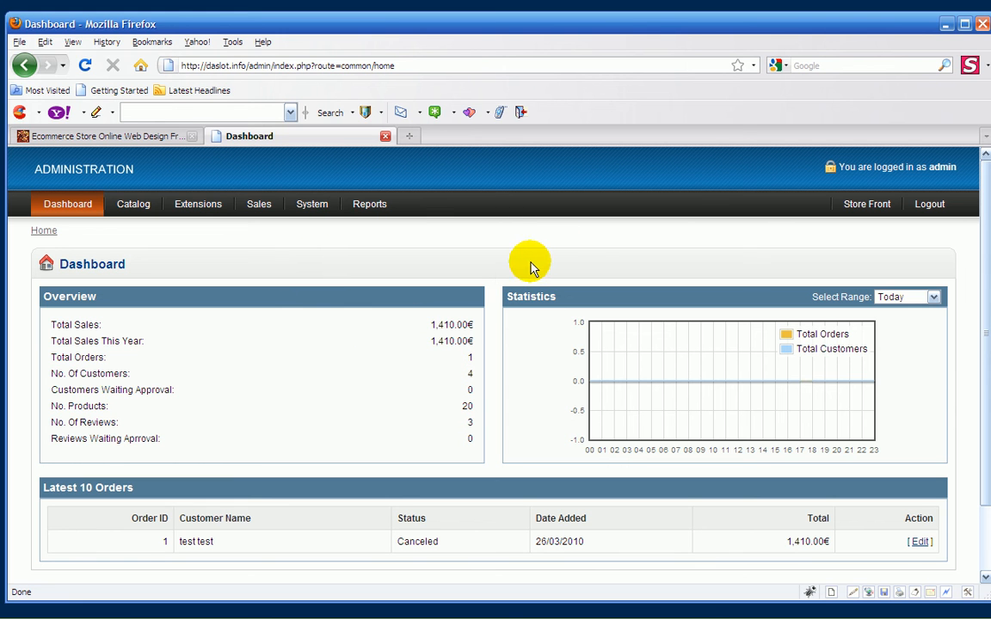
mouse_move(605, 262)
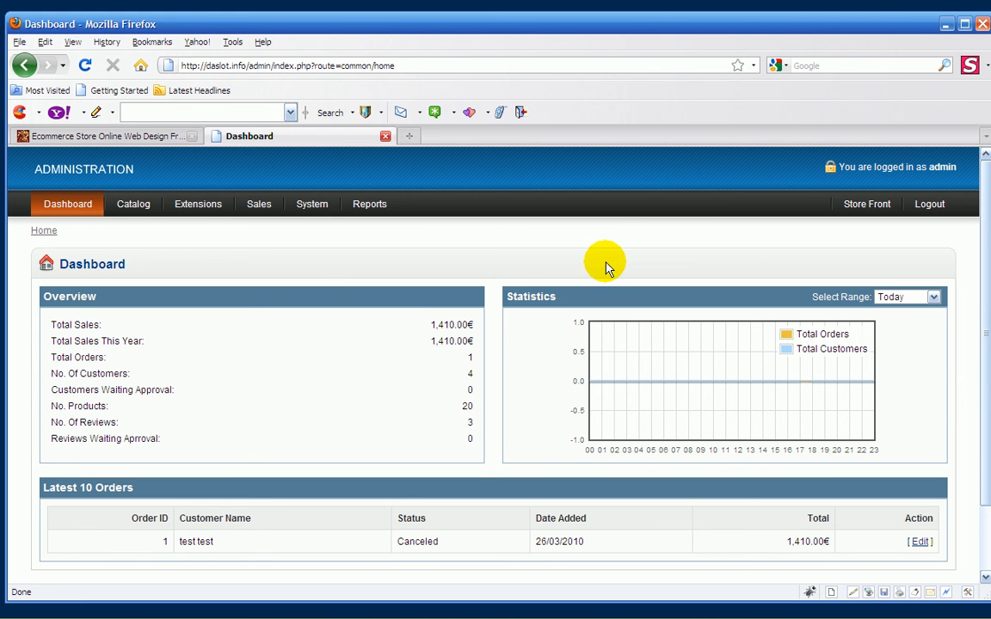
mouse_move(640, 243)
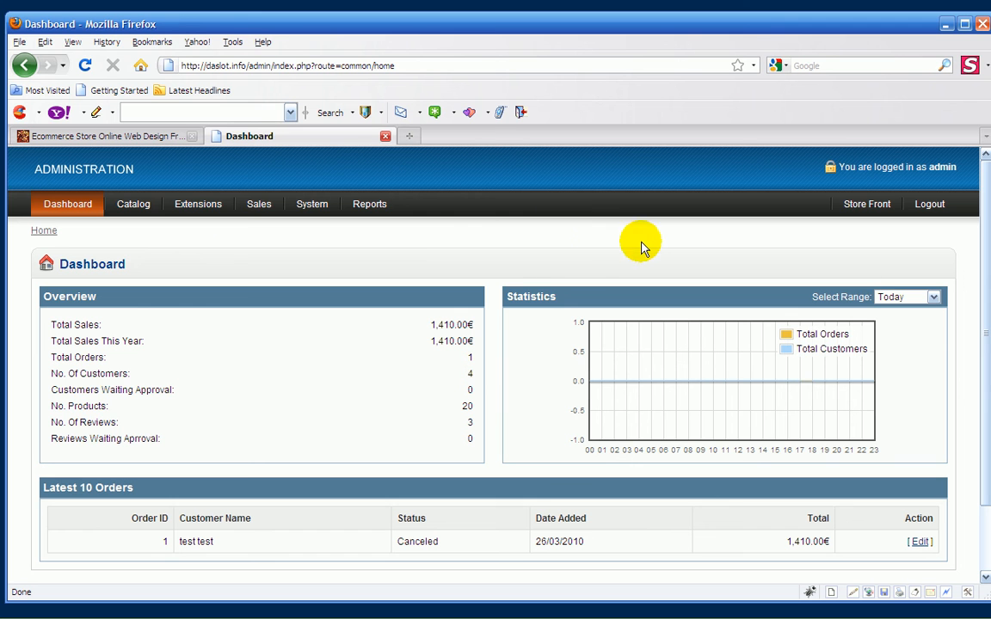
mouse_move(492, 248)
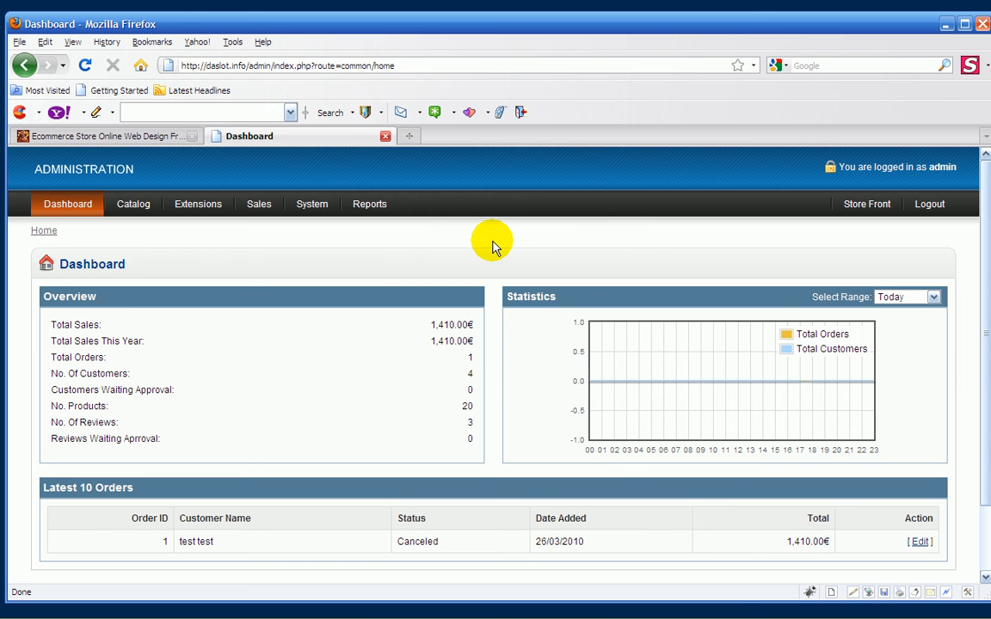
mouse_move(515, 200)
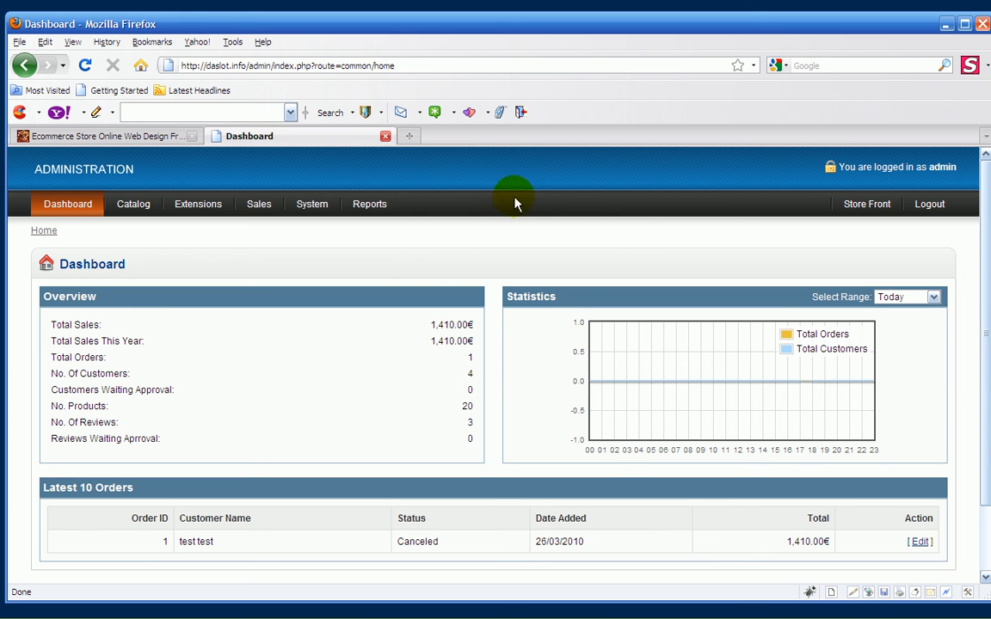
mouse_move(399, 210)
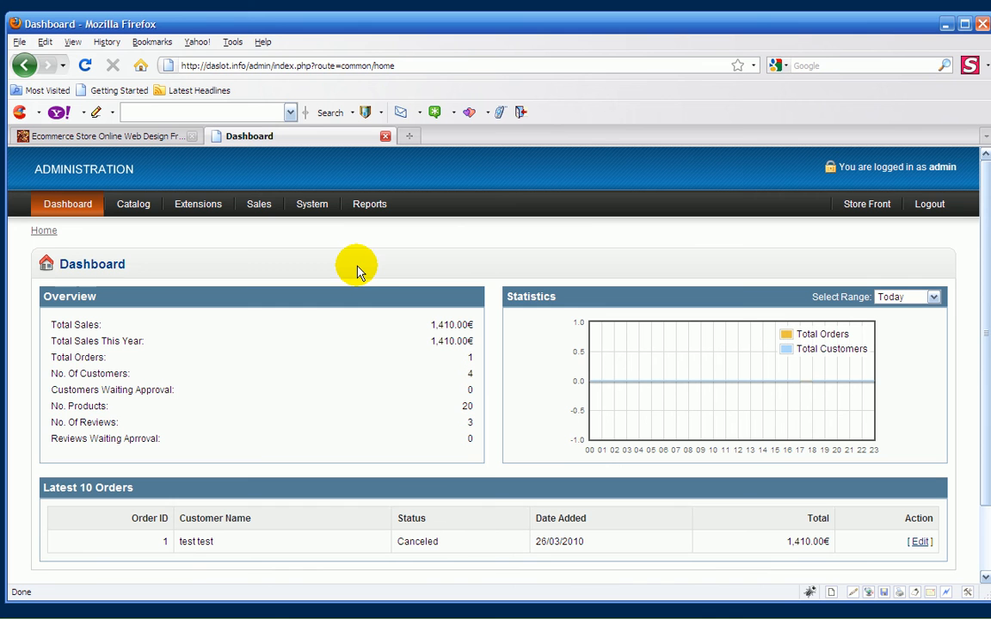
mouse_move(388, 259)
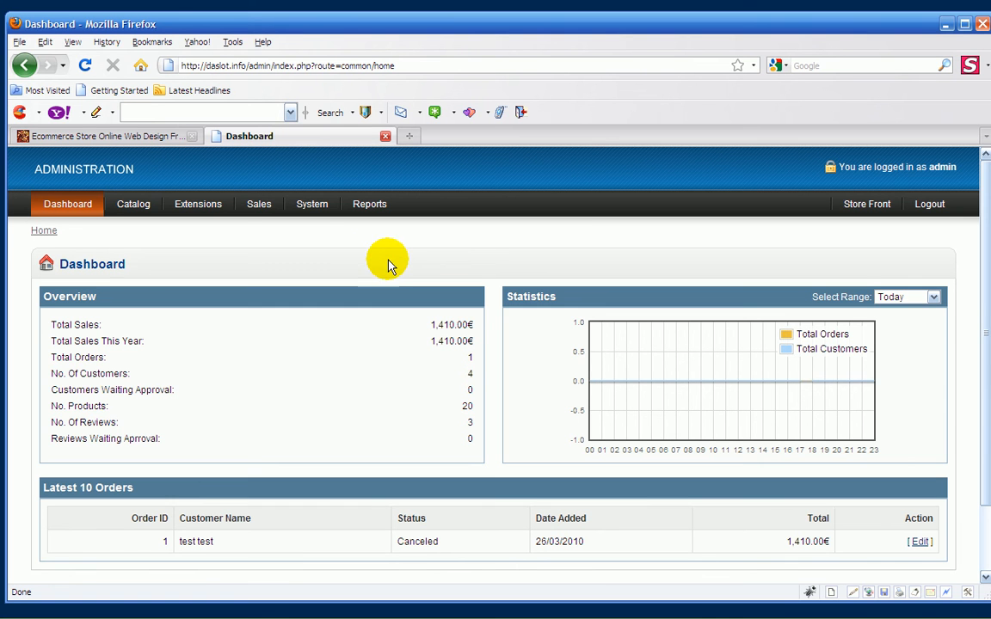
mouse_move(343, 239)
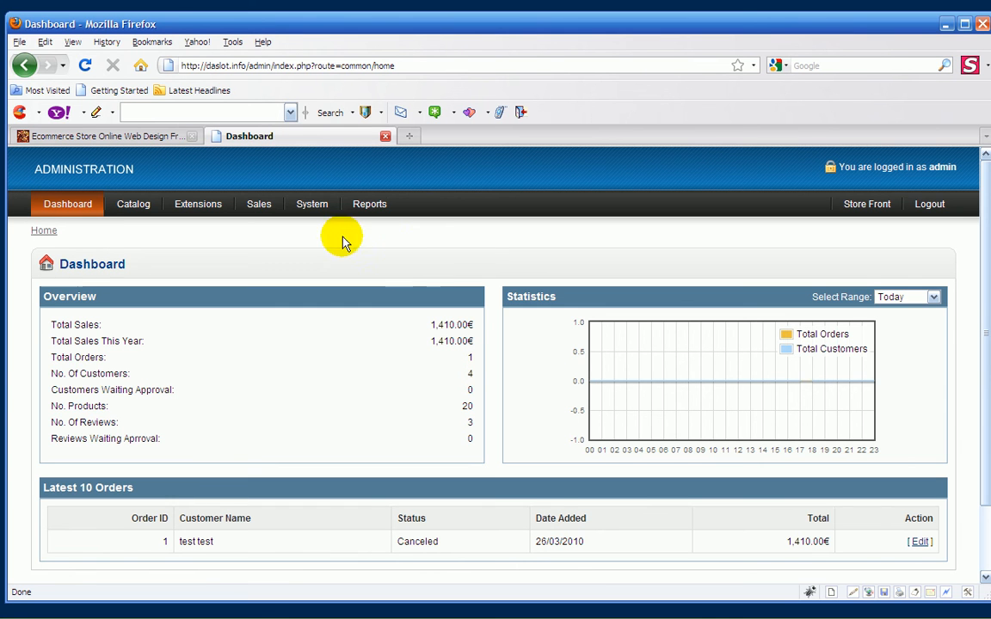
left_click(311, 203)
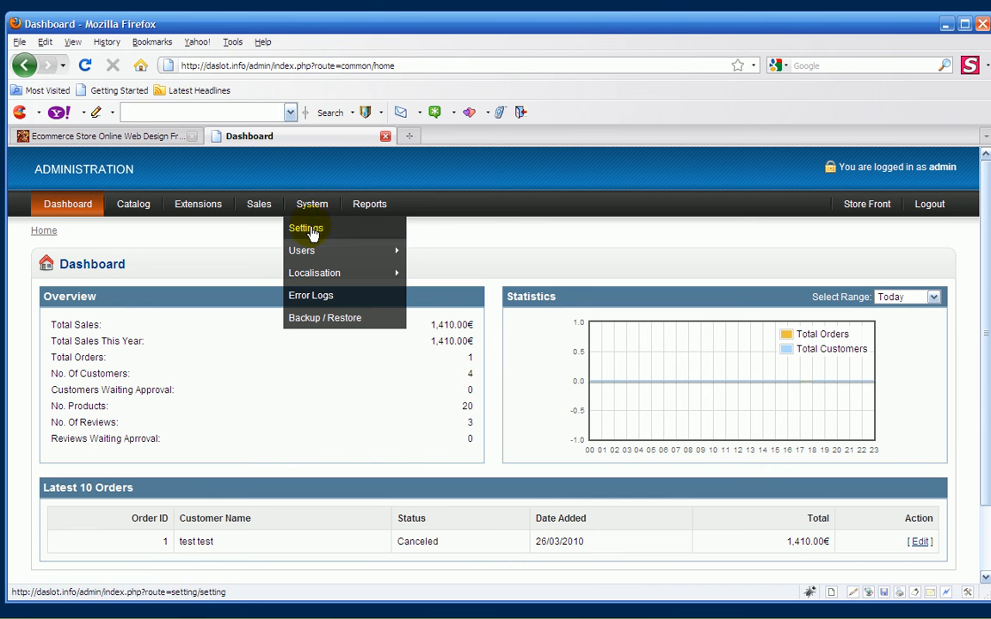
mouse_move(313, 272)
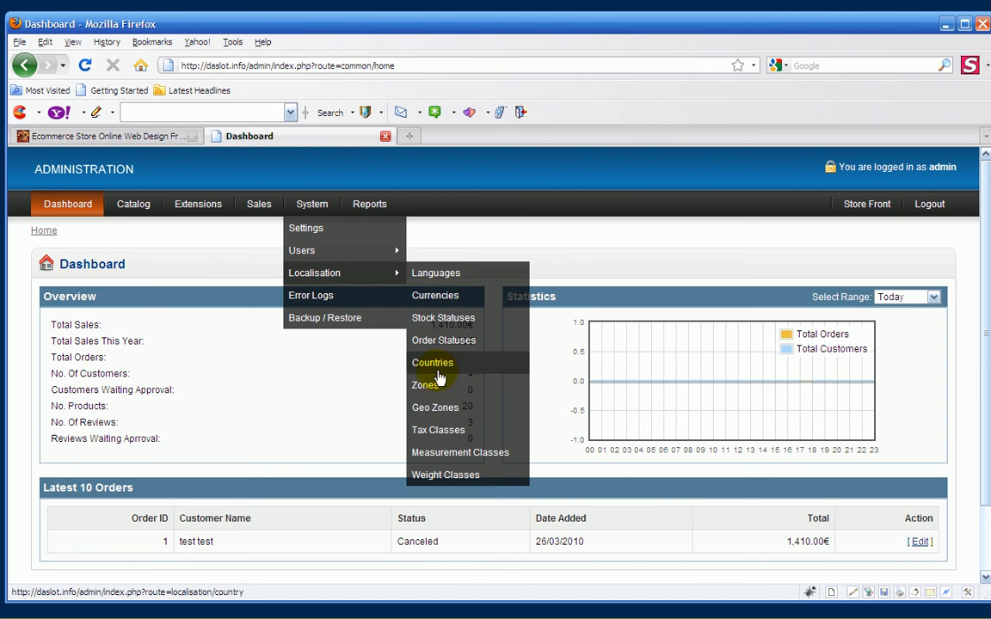
mouse_move(434, 433)
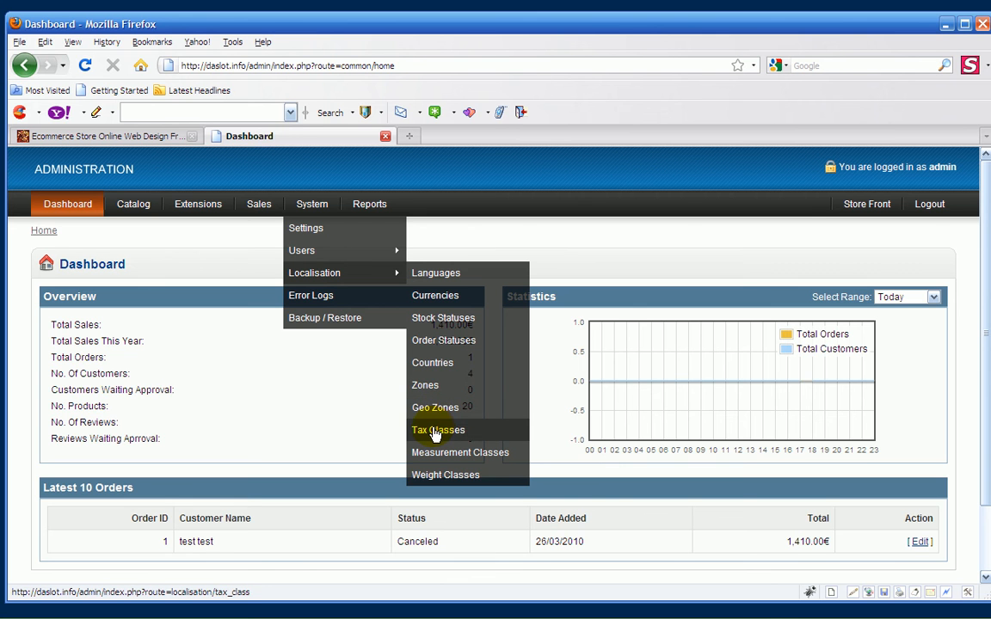
left_click(437, 430)
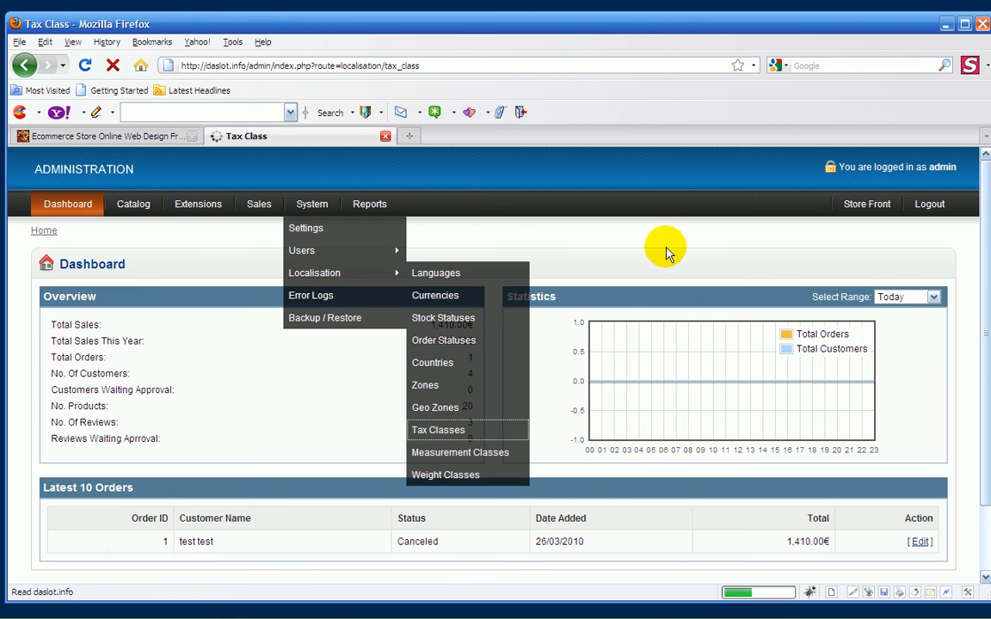
left_click(437, 430)
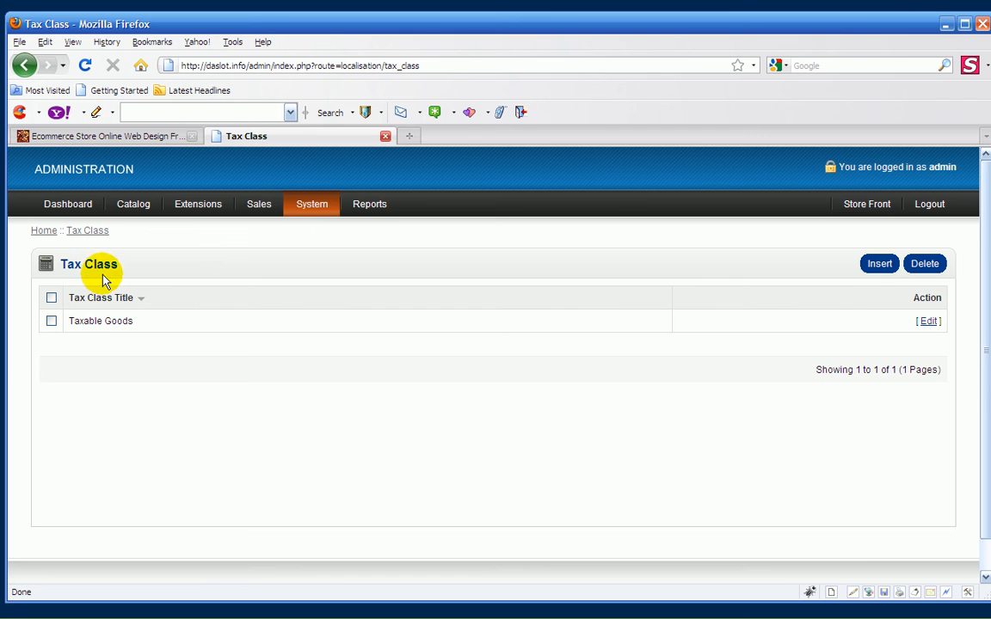
mouse_move(121, 333)
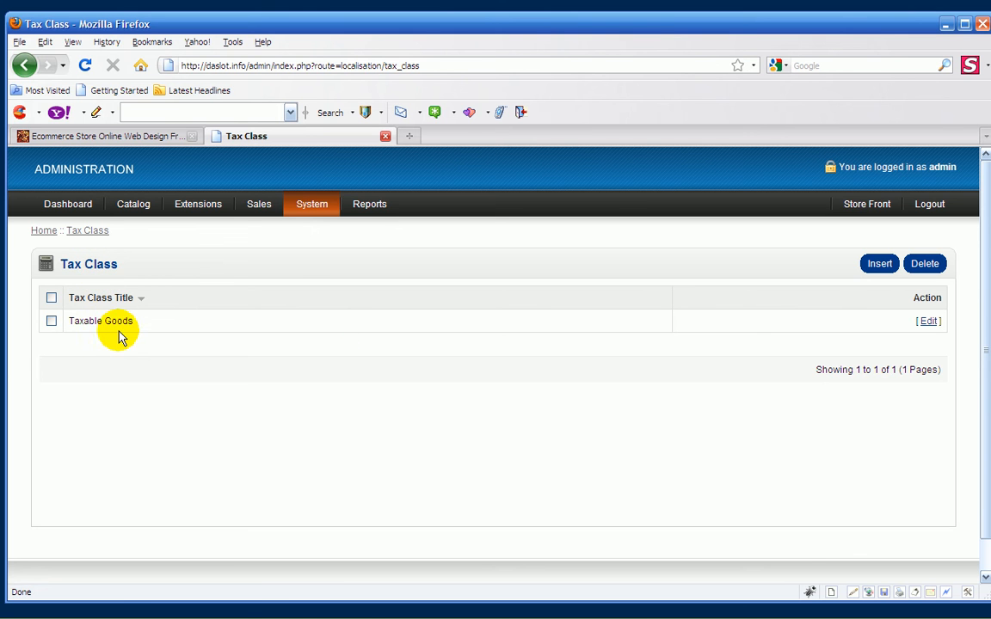
mouse_move(512, 307)
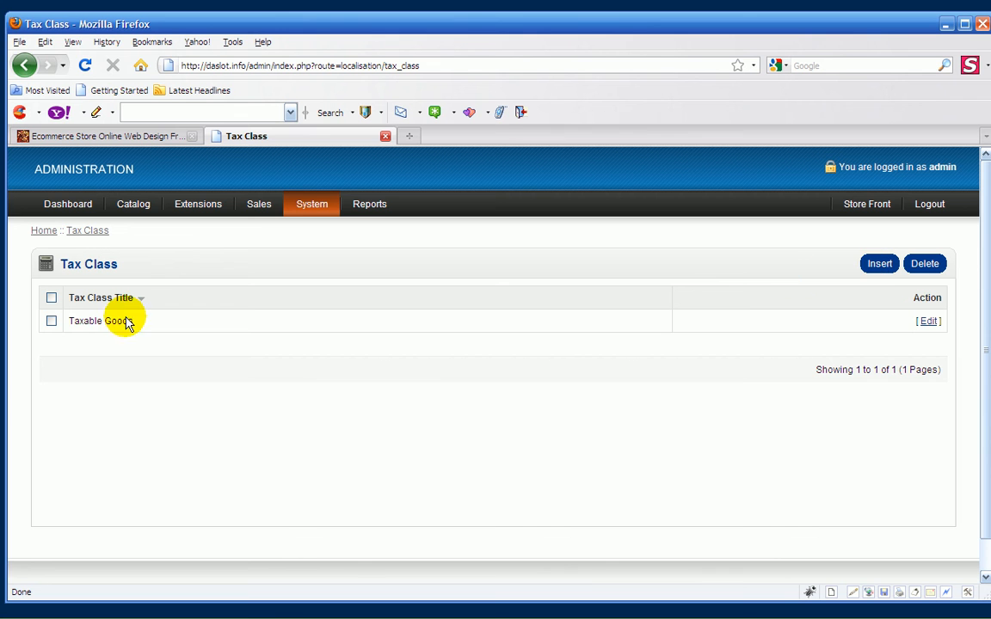
mouse_move(614, 360)
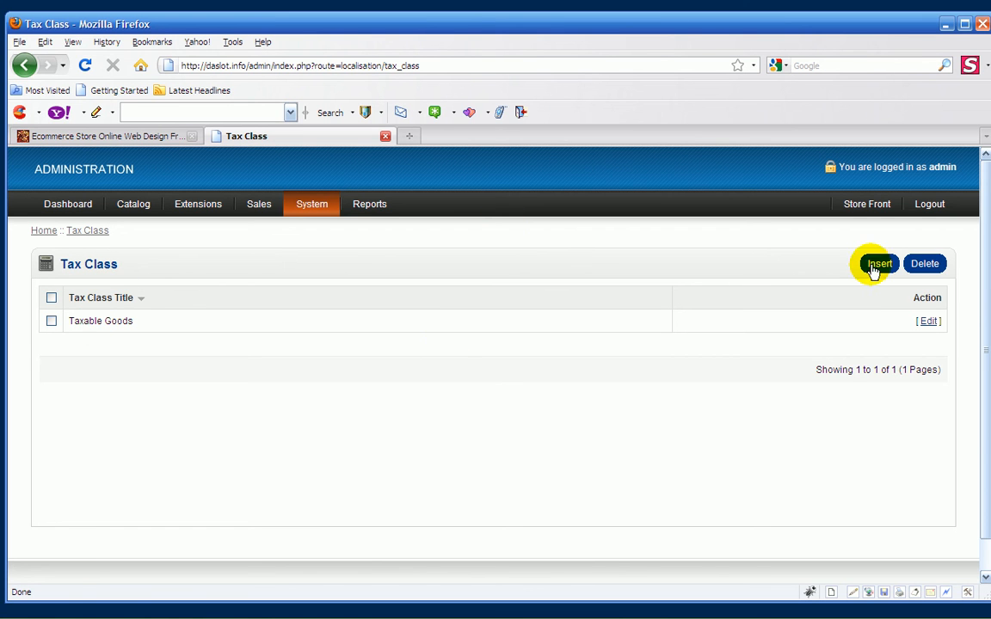
mouse_move(687, 312)
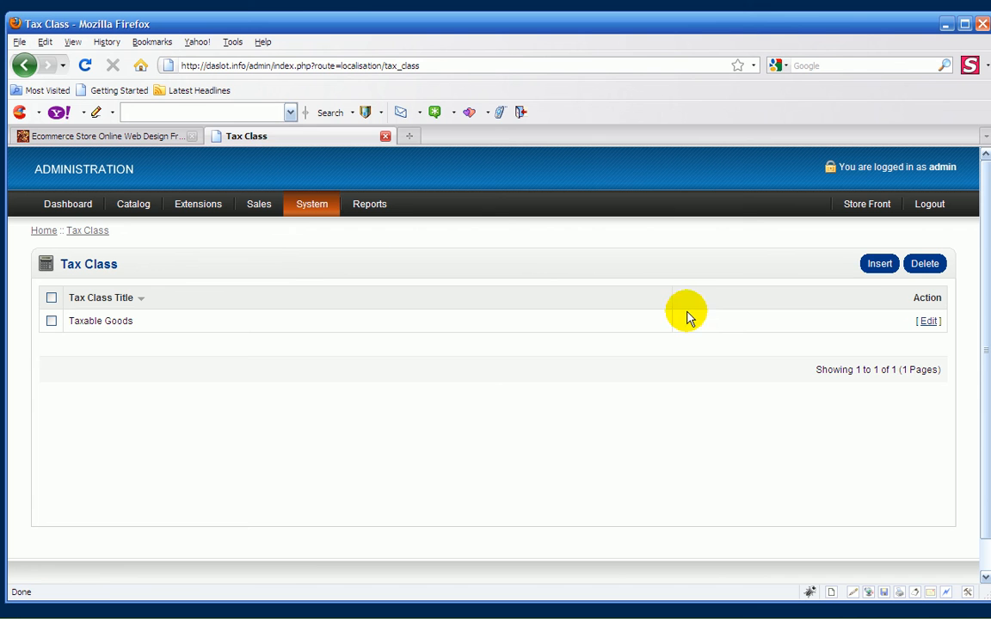
Start a new tax class, then cancel the blank form back to the list with Taxable Goods
left_click(880, 263)
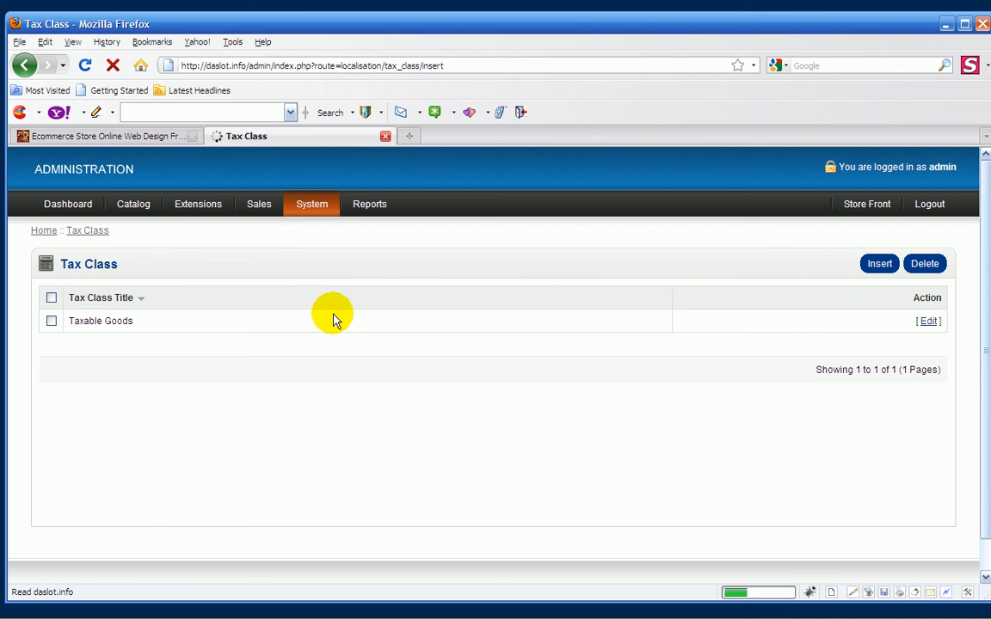
left_click(879, 263)
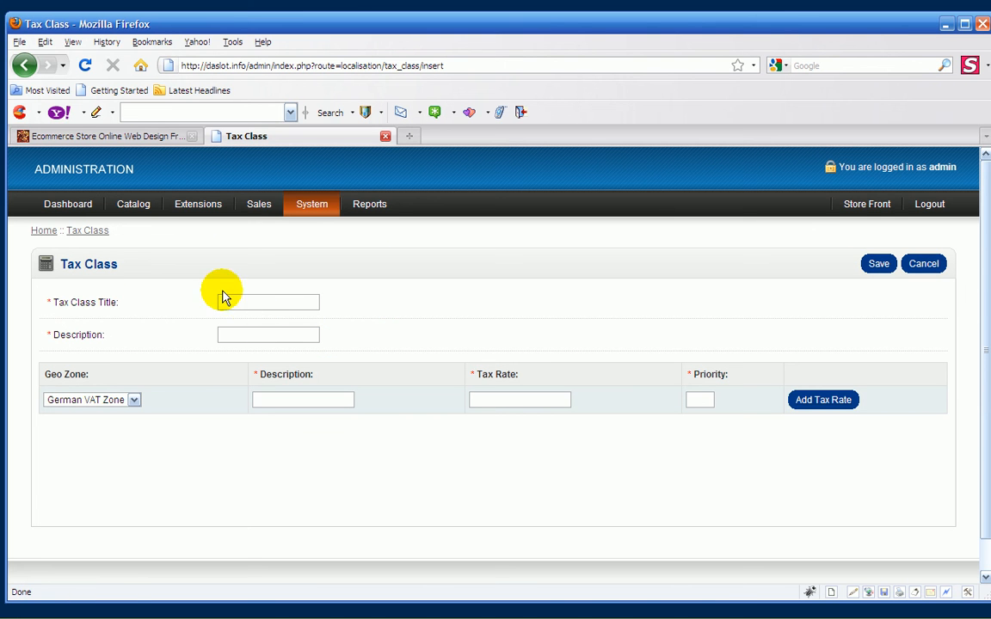
mouse_move(217, 356)
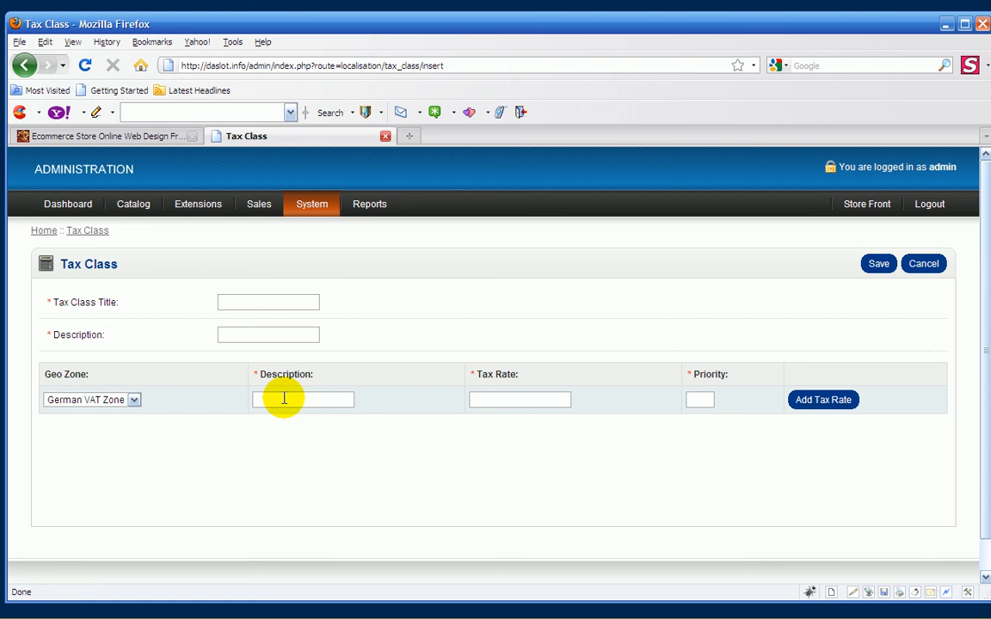
left_click(922, 263)
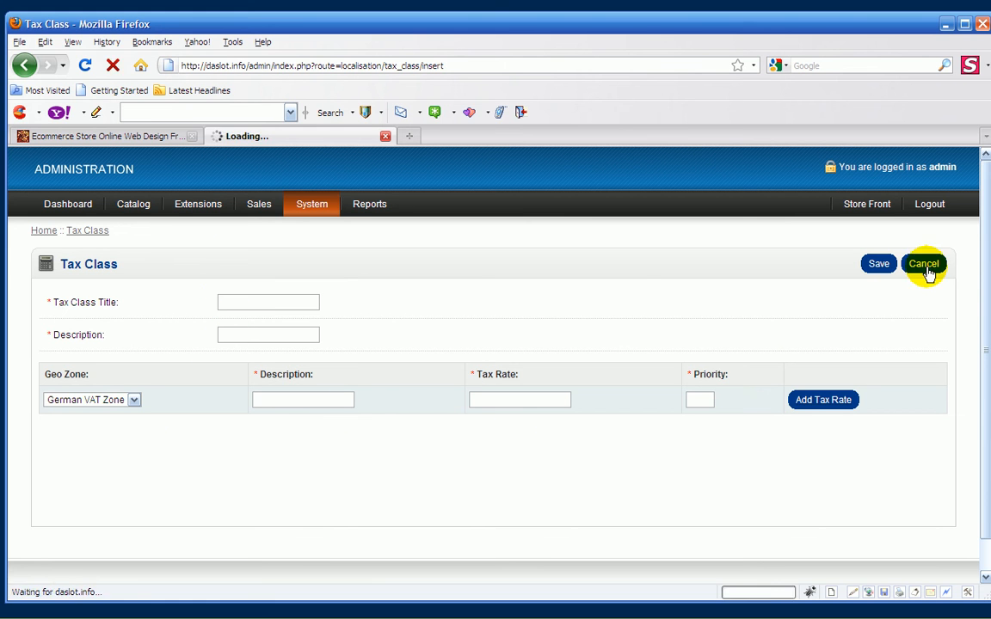
left_click(924, 264)
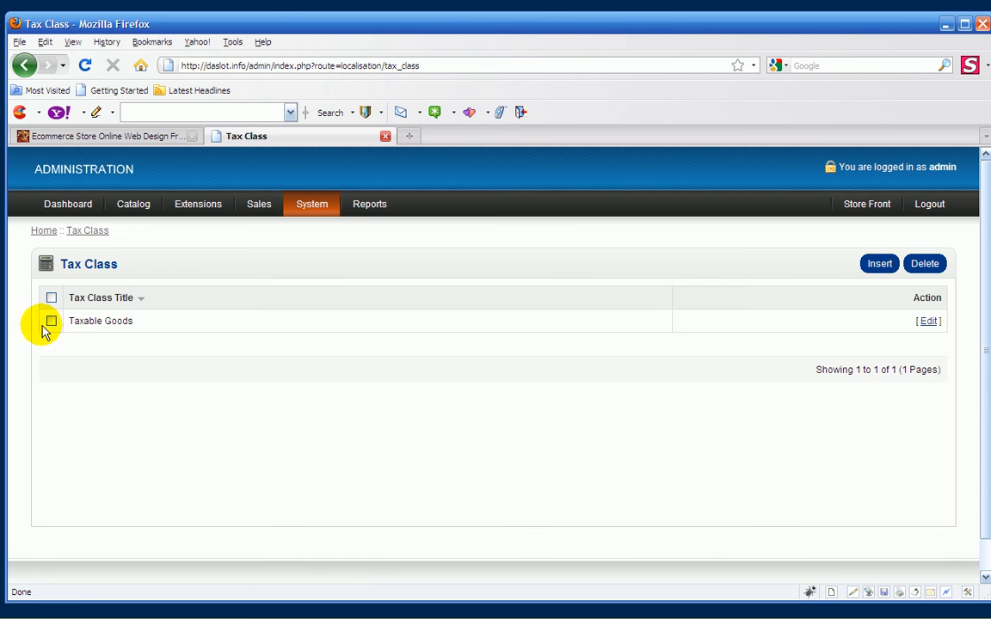
mouse_move(137, 331)
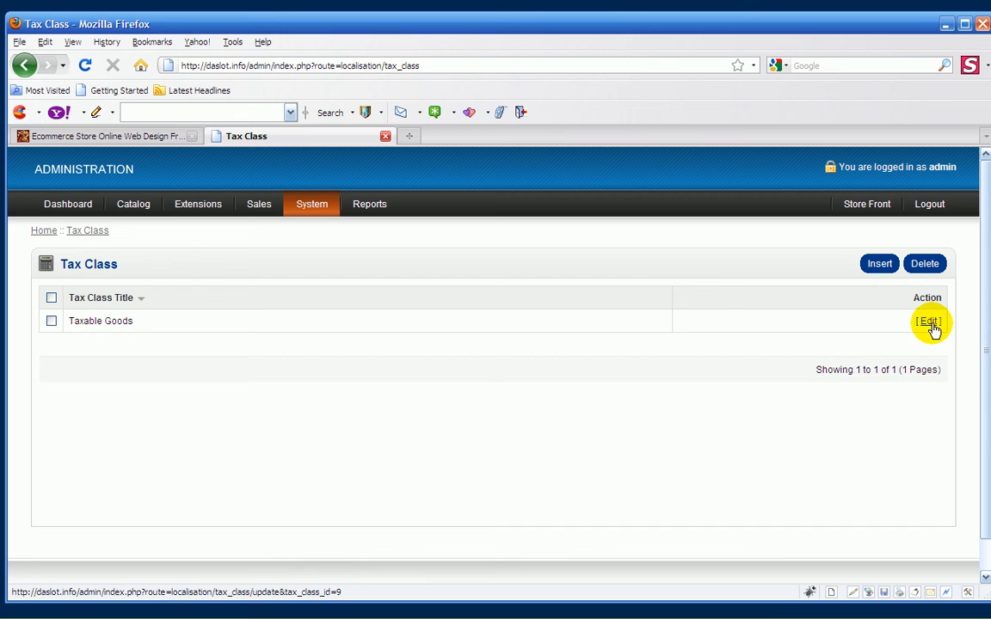
Edit the Taxable Goods tax class showing German 19% and UK 17.5% VAT
left_click(929, 322)
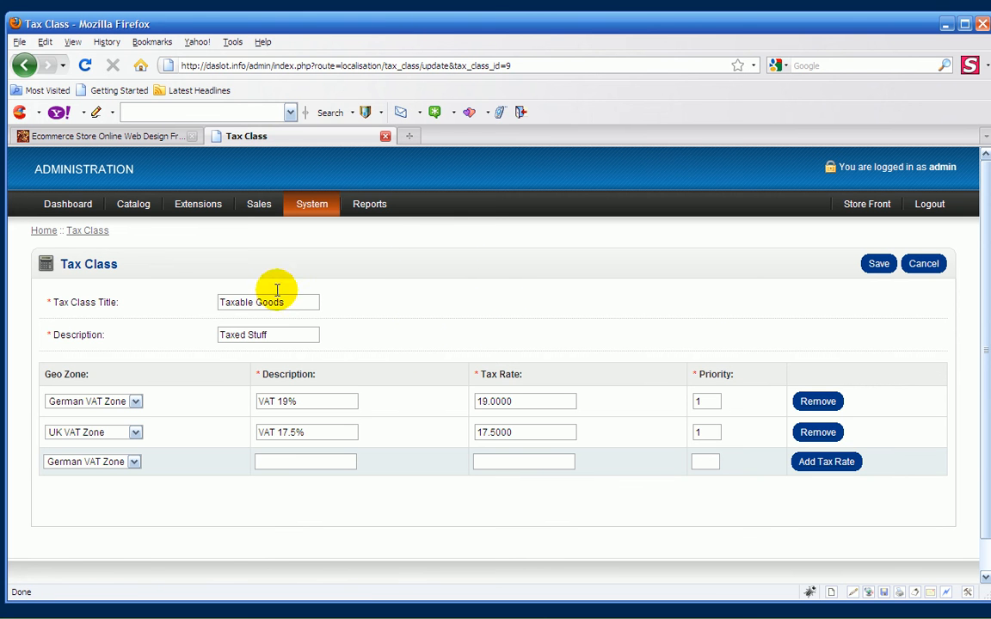
mouse_move(456, 301)
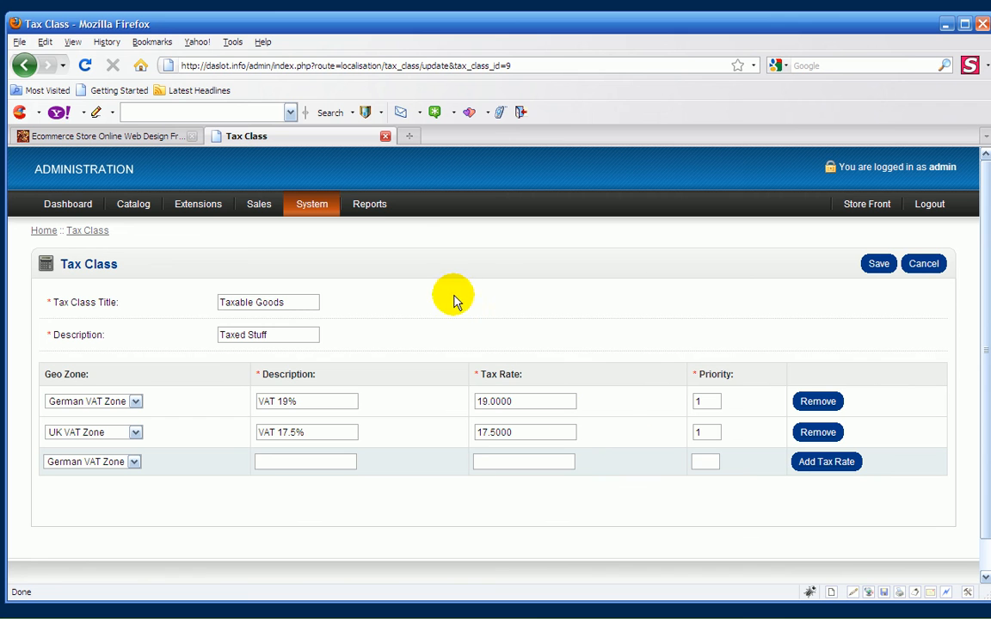
mouse_move(155, 301)
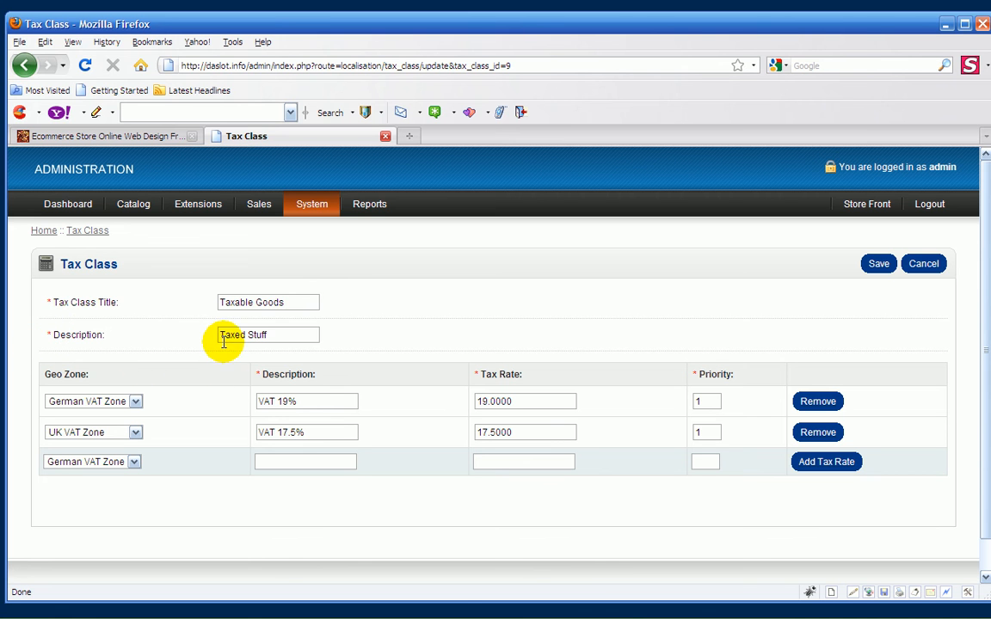
mouse_move(456, 310)
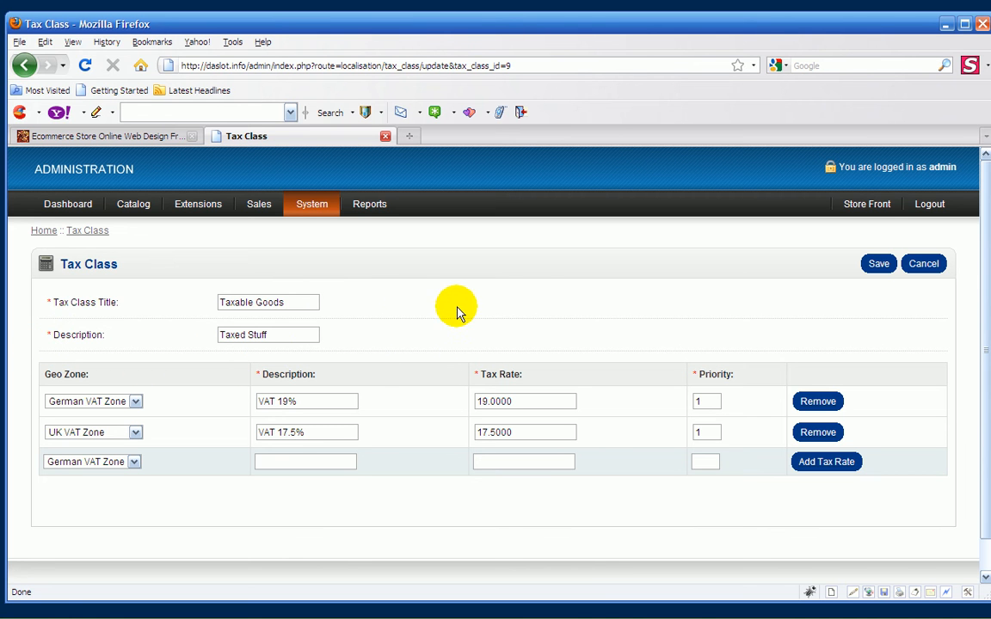
mouse_move(361, 323)
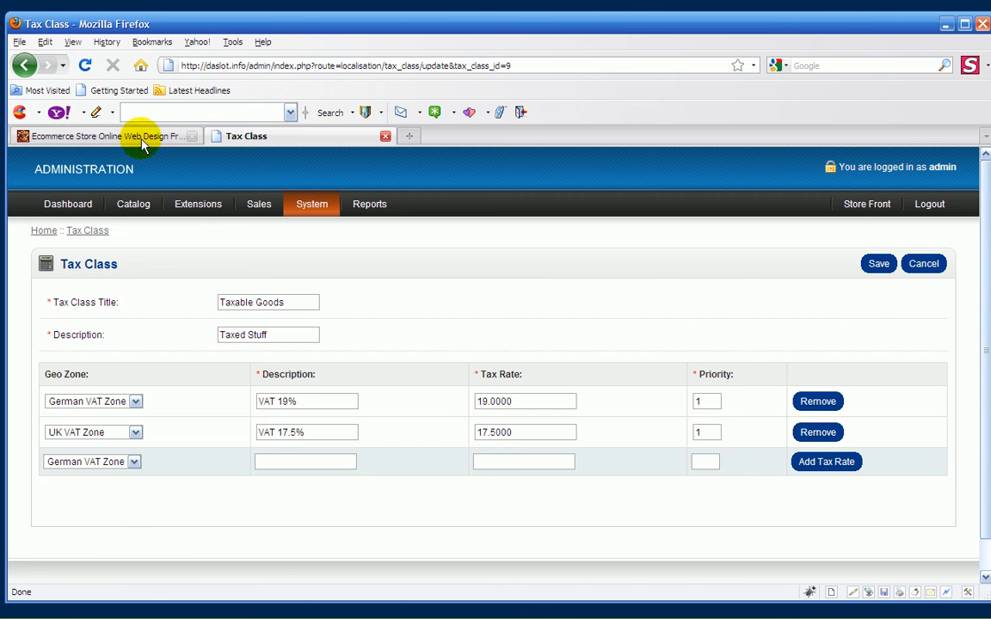
View the storefront iPod Classic product page at 100.00€ in the other tab
left_click(103, 136)
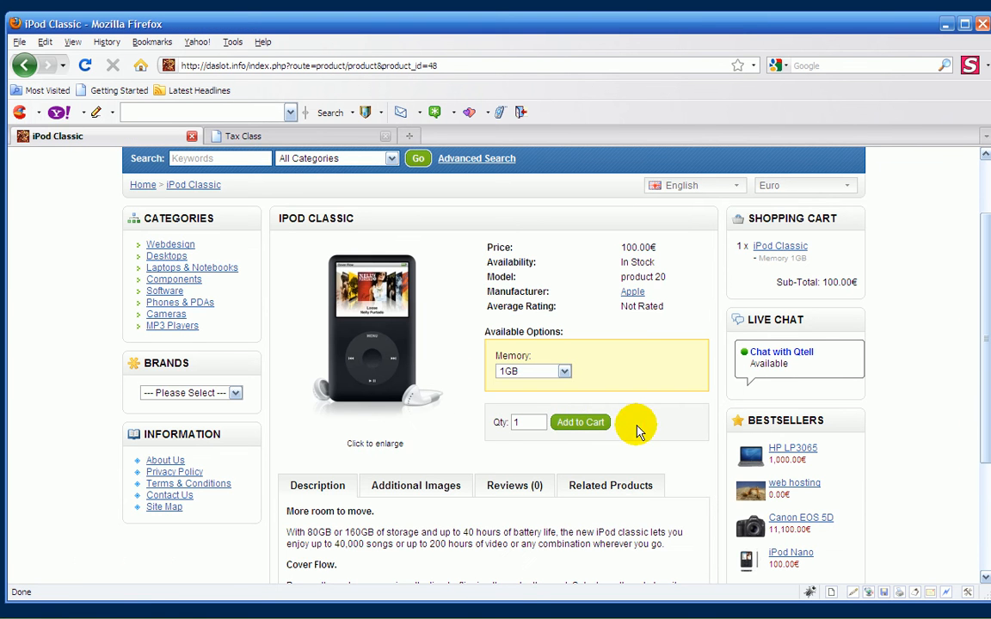
mouse_move(650, 351)
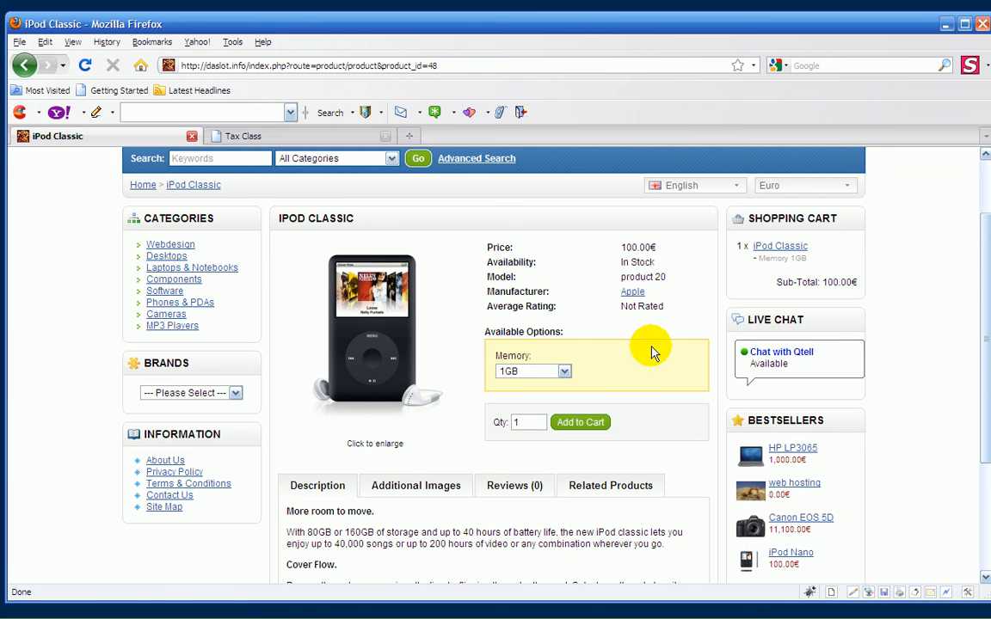
mouse_move(638, 387)
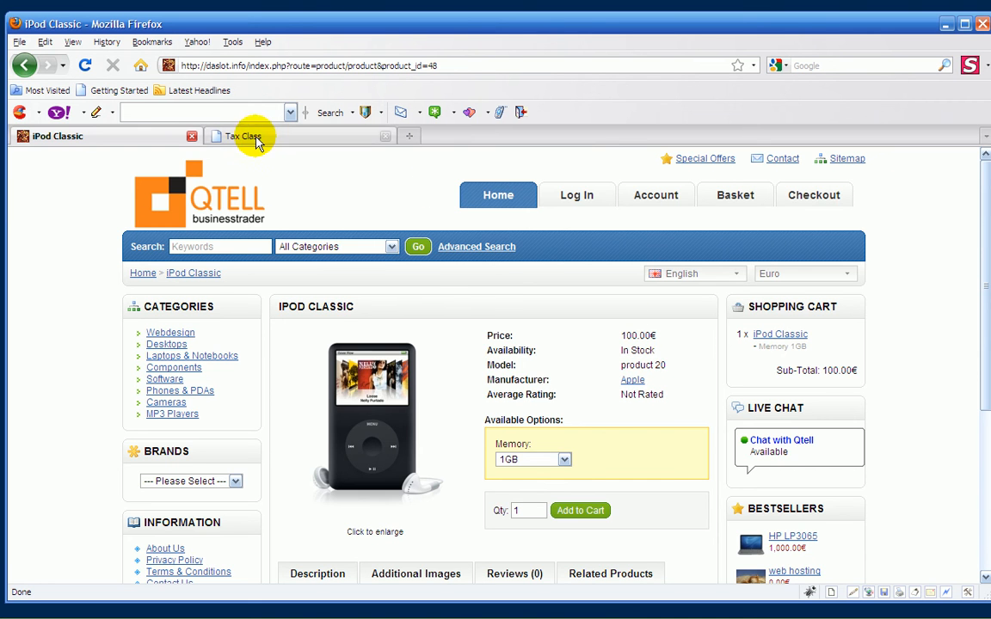
Add an Irish VAT rate 'VAT 21%' at 21.0000, priority 1, to Taxable Goods
left_click(244, 136)
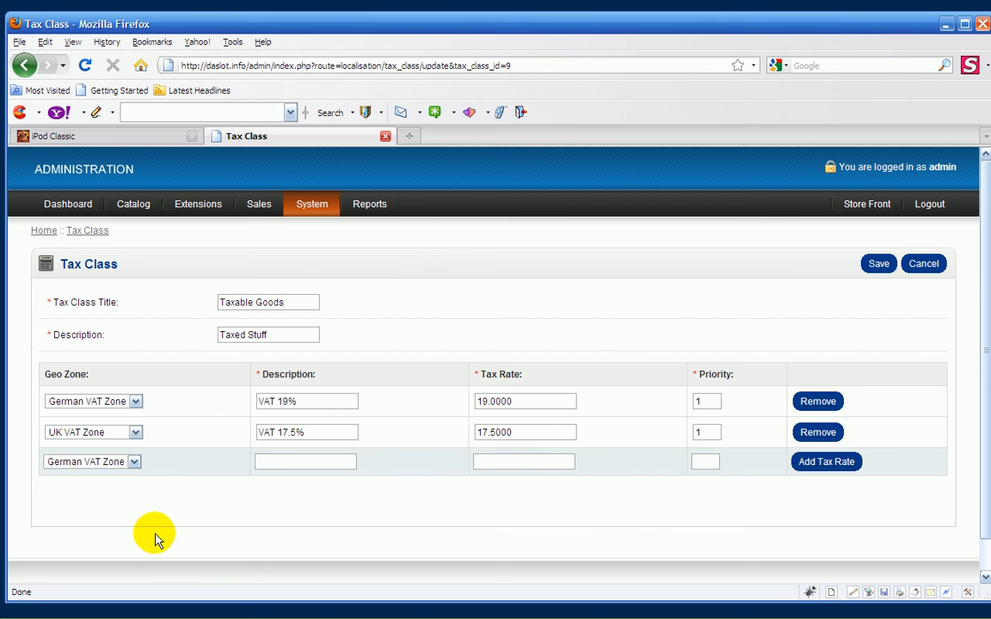
mouse_move(541, 378)
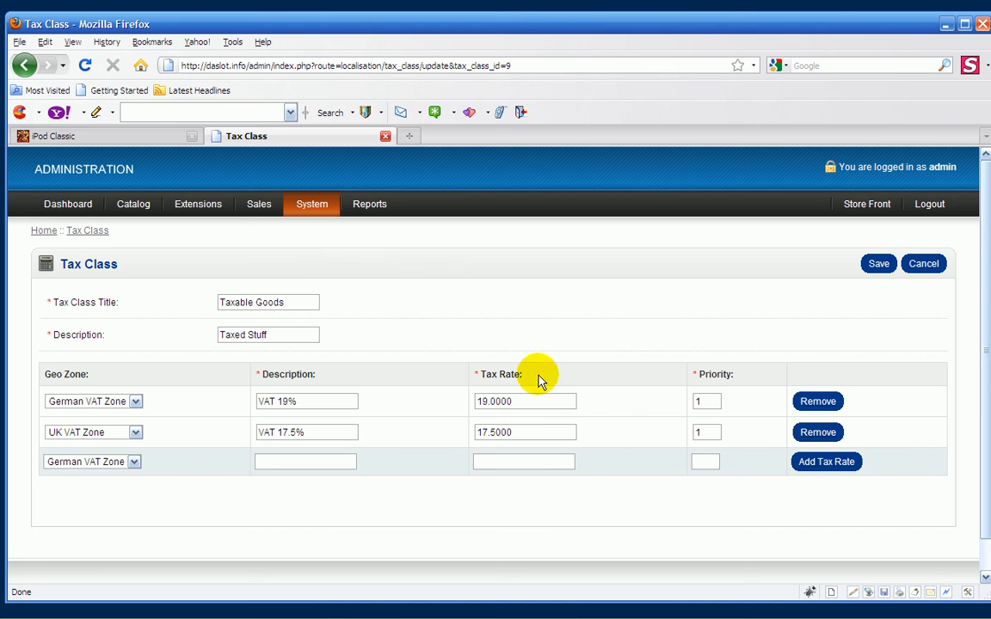
mouse_move(463, 313)
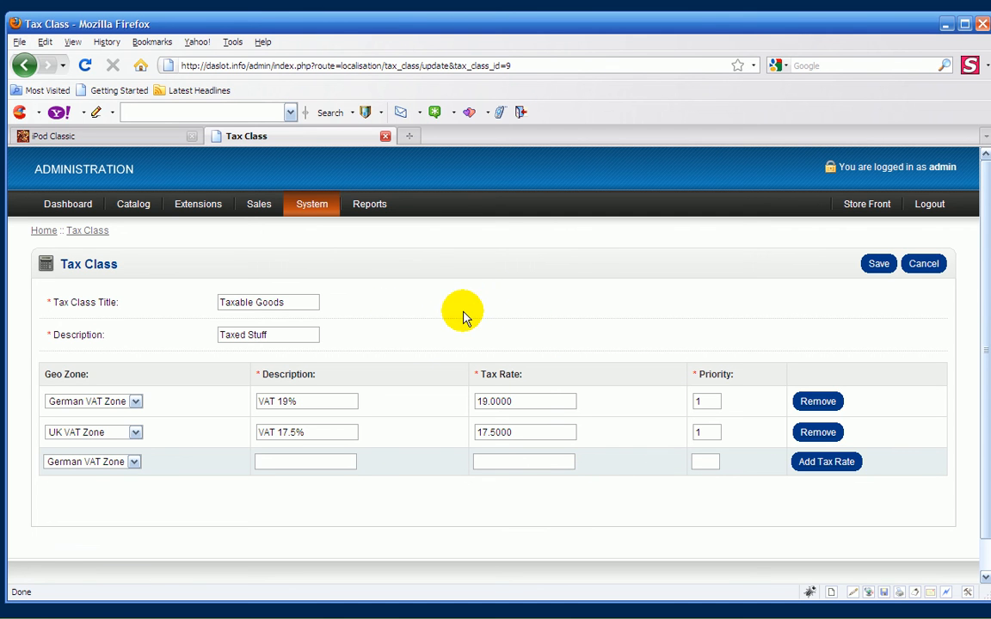
mouse_move(141, 465)
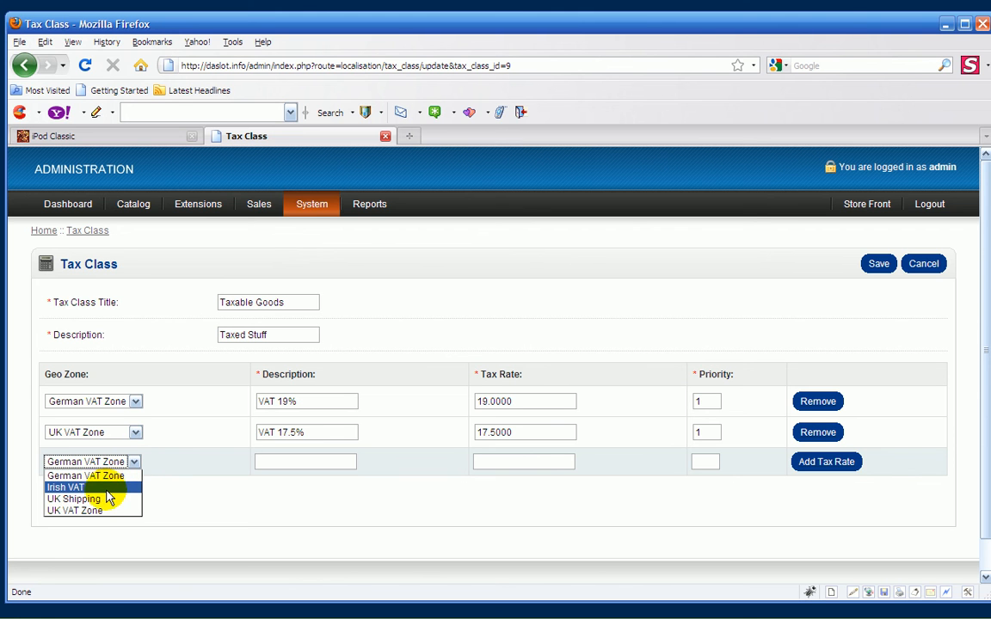
left_click(65, 487)
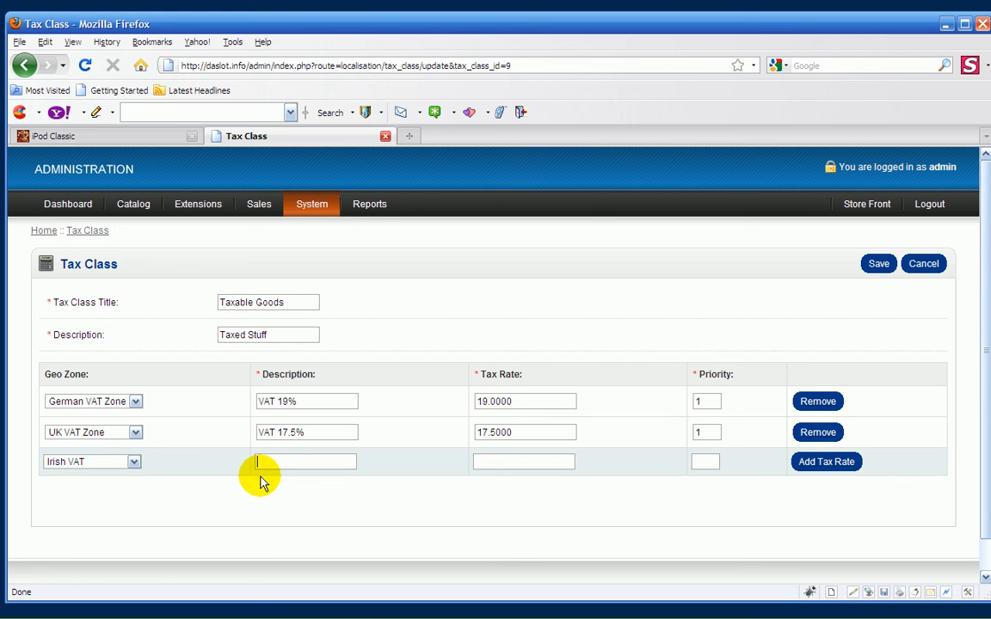
type("VAT 21")
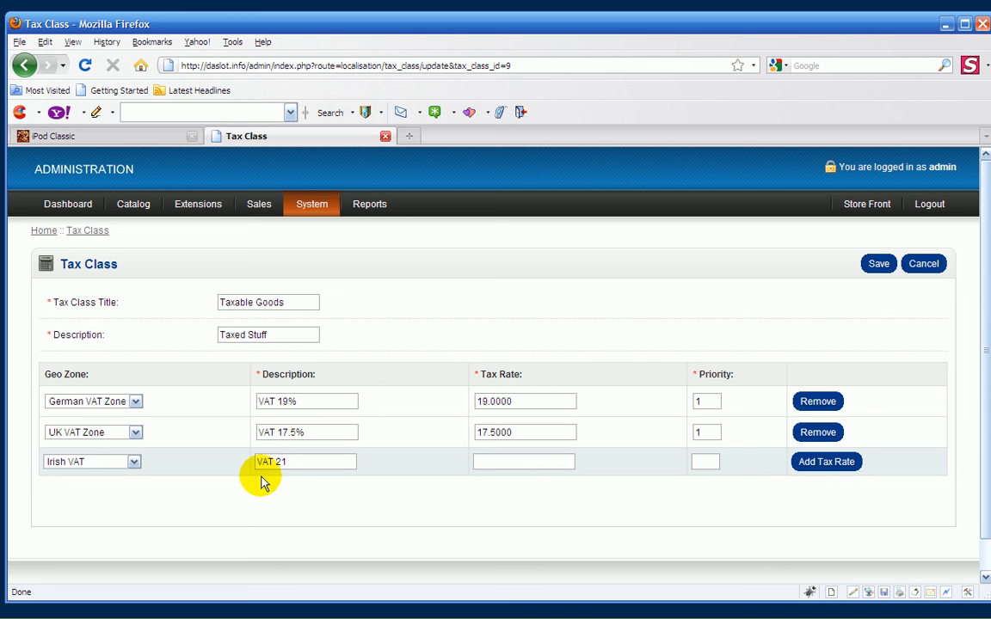
type("%")
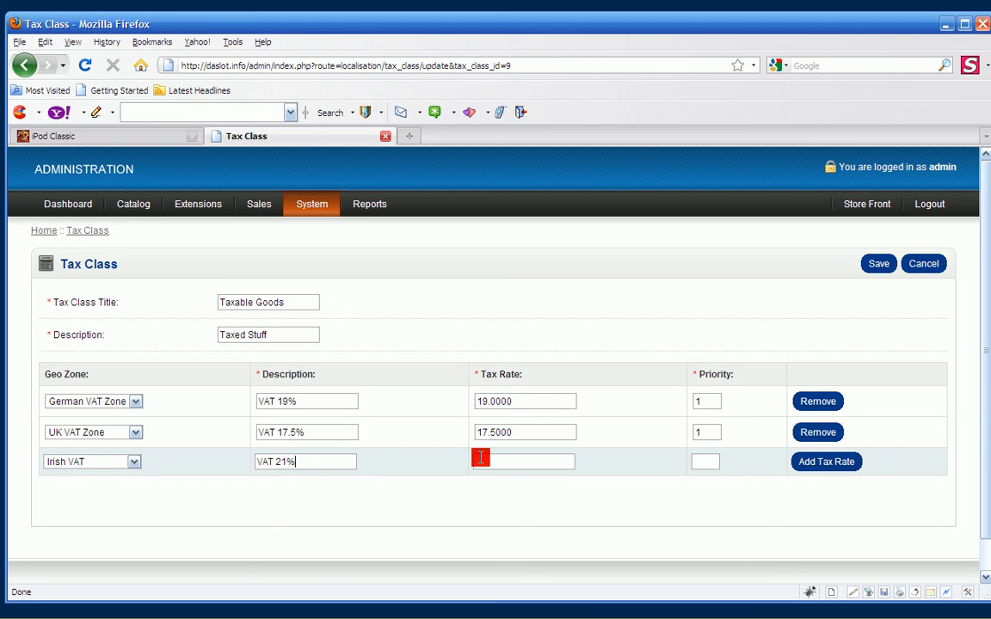
type("2")
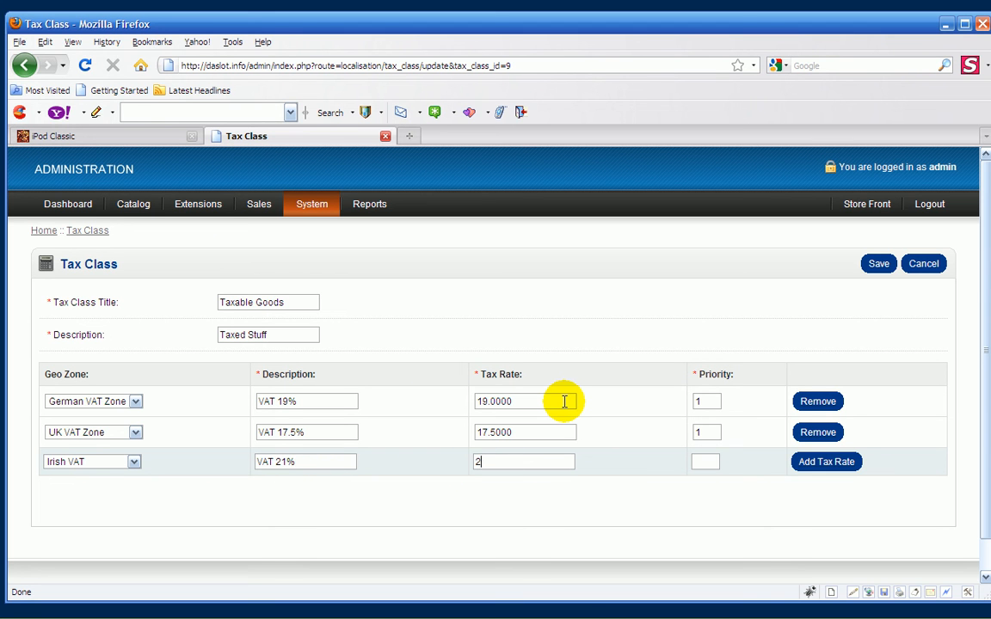
type("1.00")
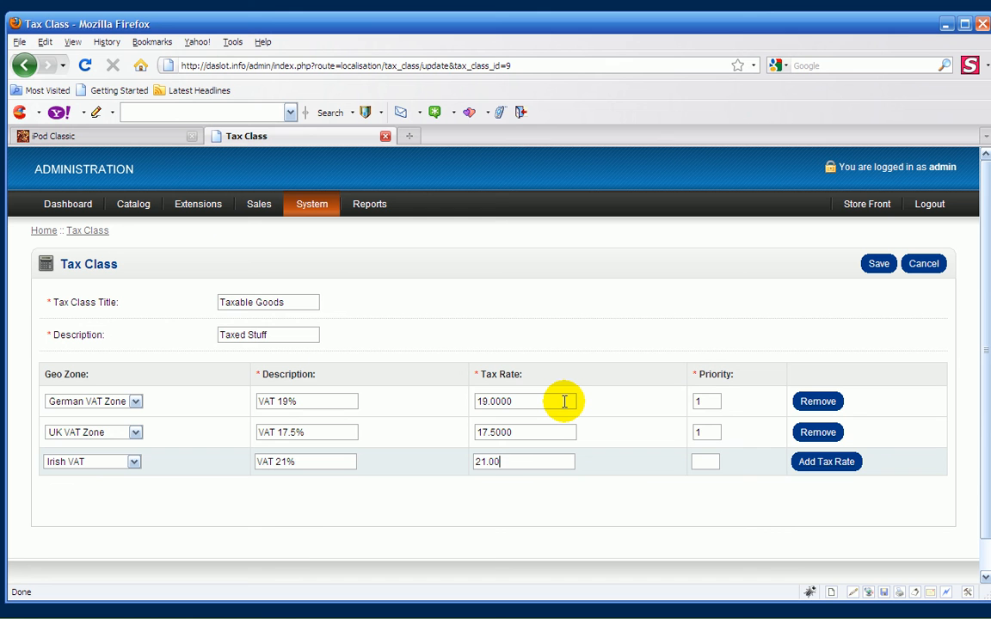
type("00")
left_click(705, 463)
type("1")
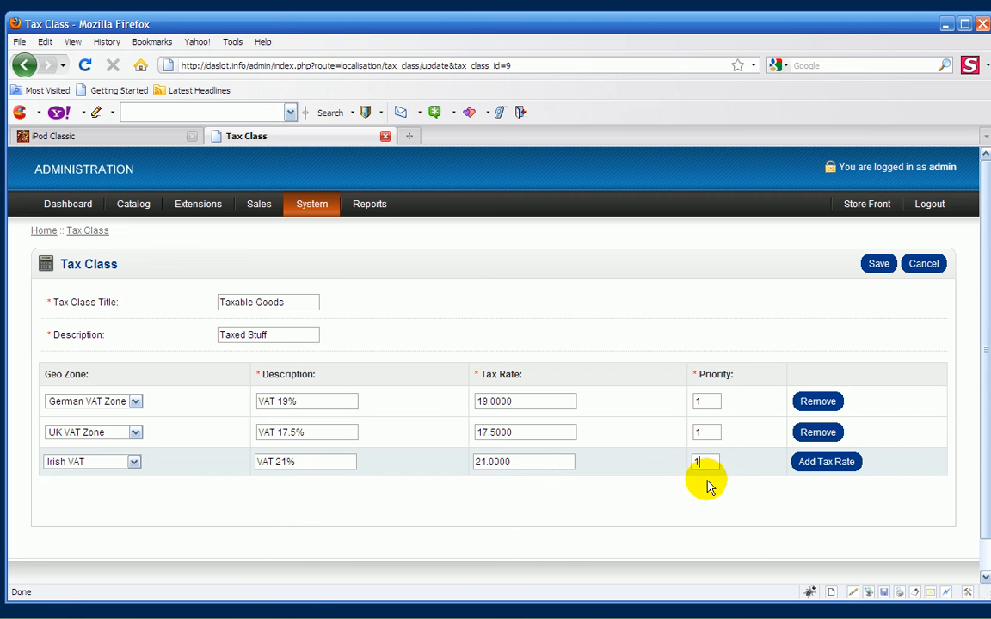
left_click(826, 461)
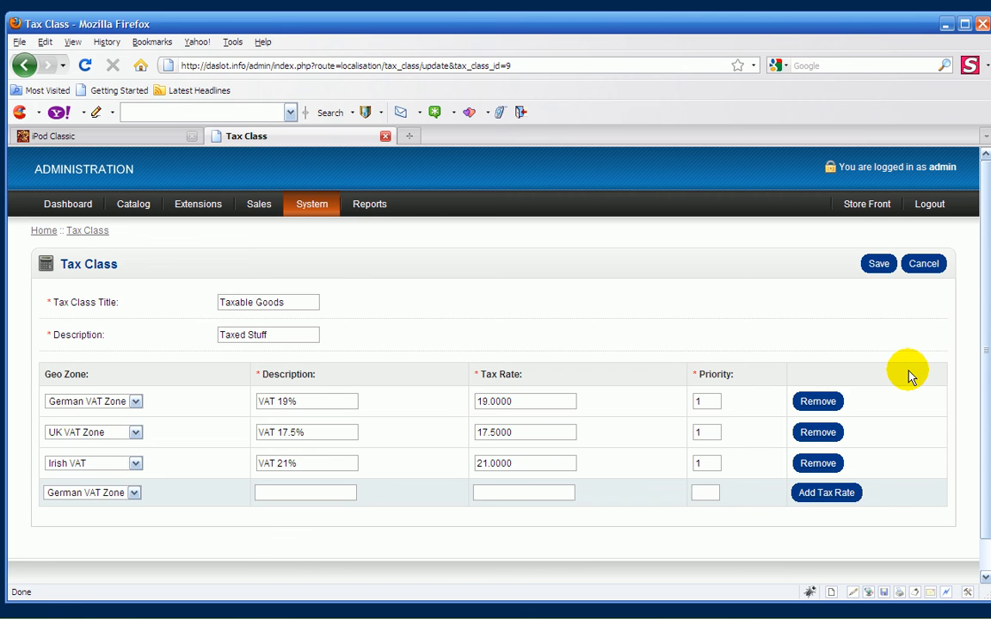
mouse_move(678, 375)
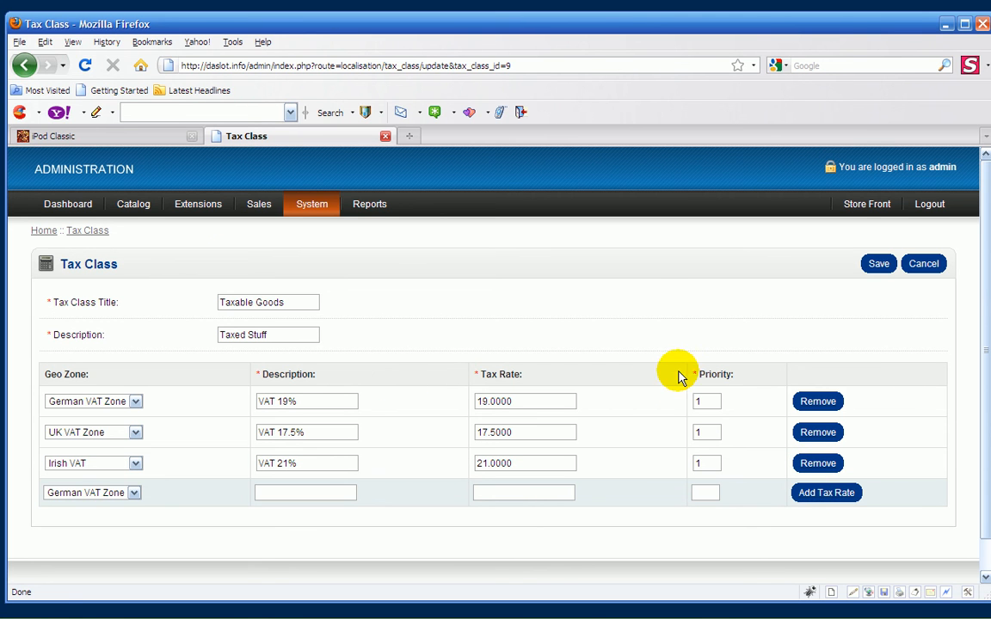
mouse_move(320, 447)
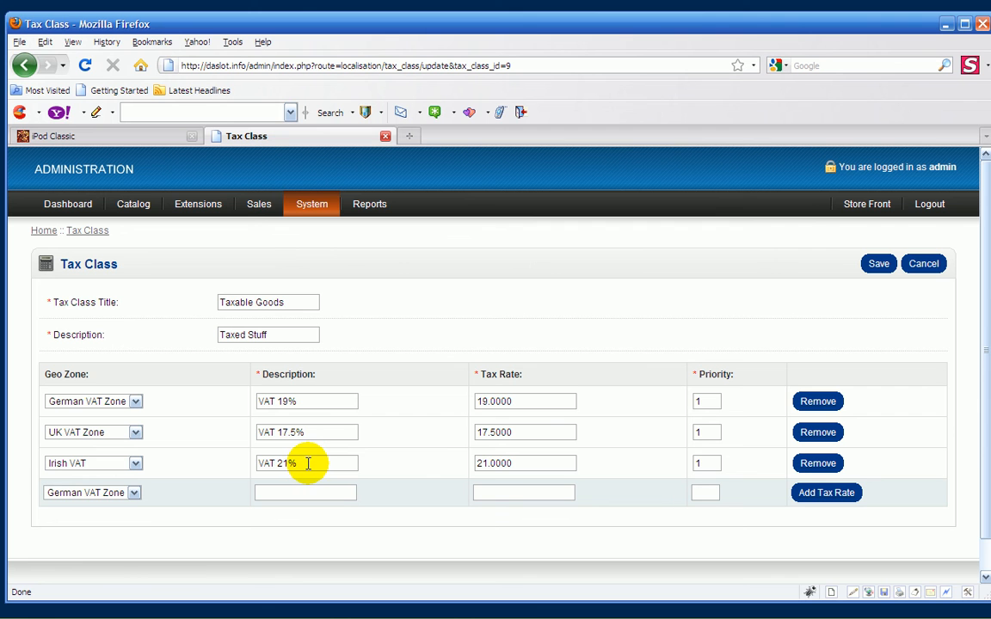
mouse_move(385, 456)
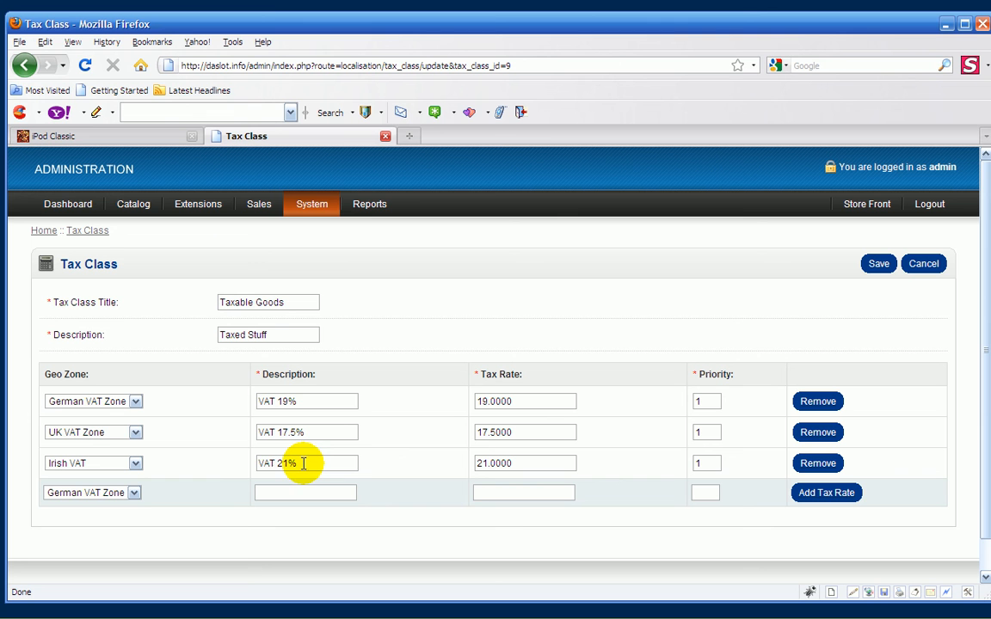
mouse_move(230, 465)
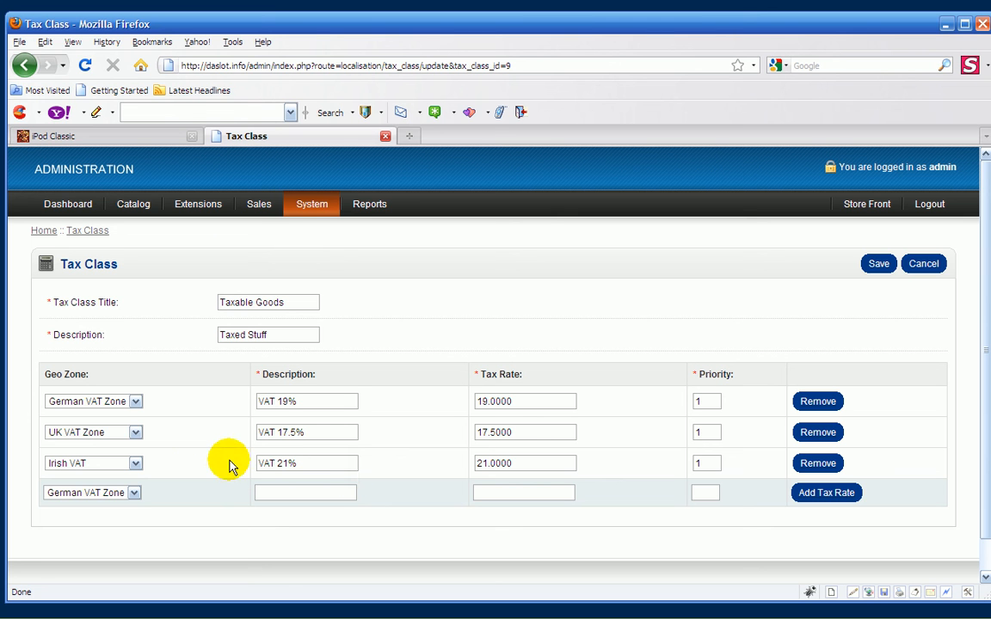
mouse_move(361, 440)
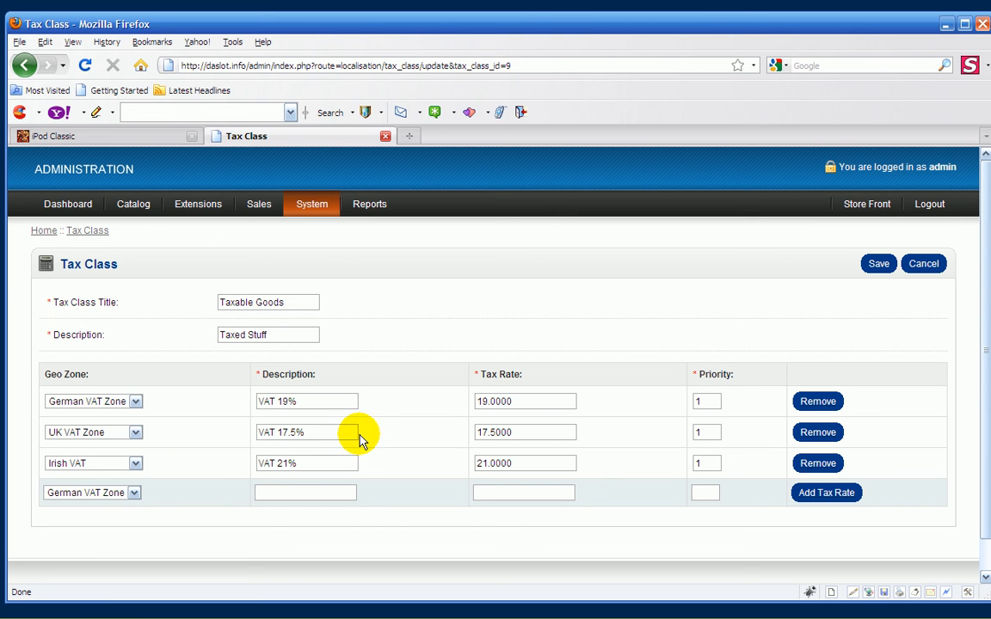
mouse_move(421, 422)
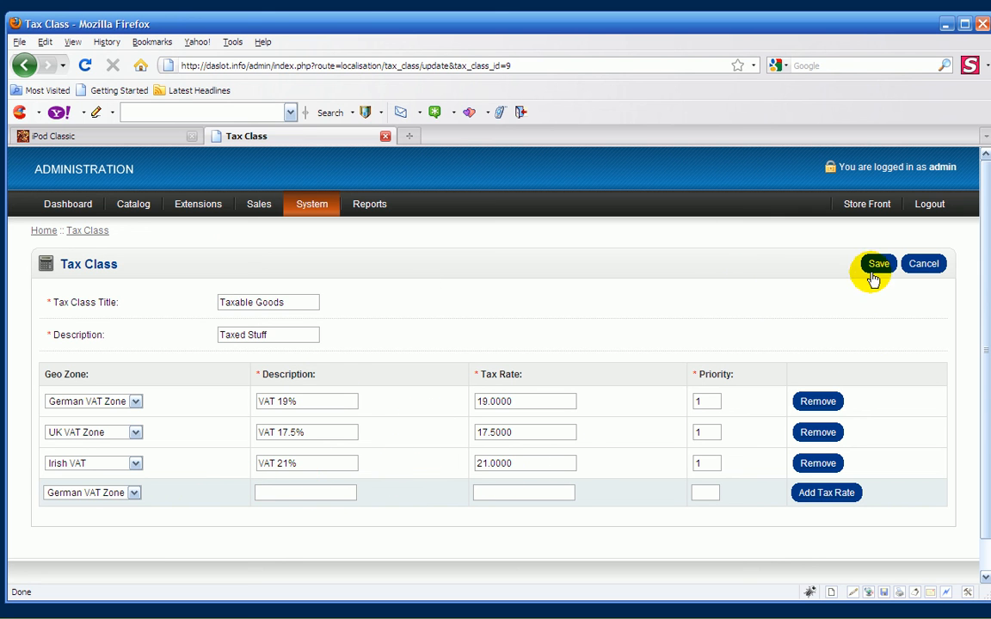
Save Taxable Goods with its three VAT rates and reopen it for editing
left_click(878, 263)
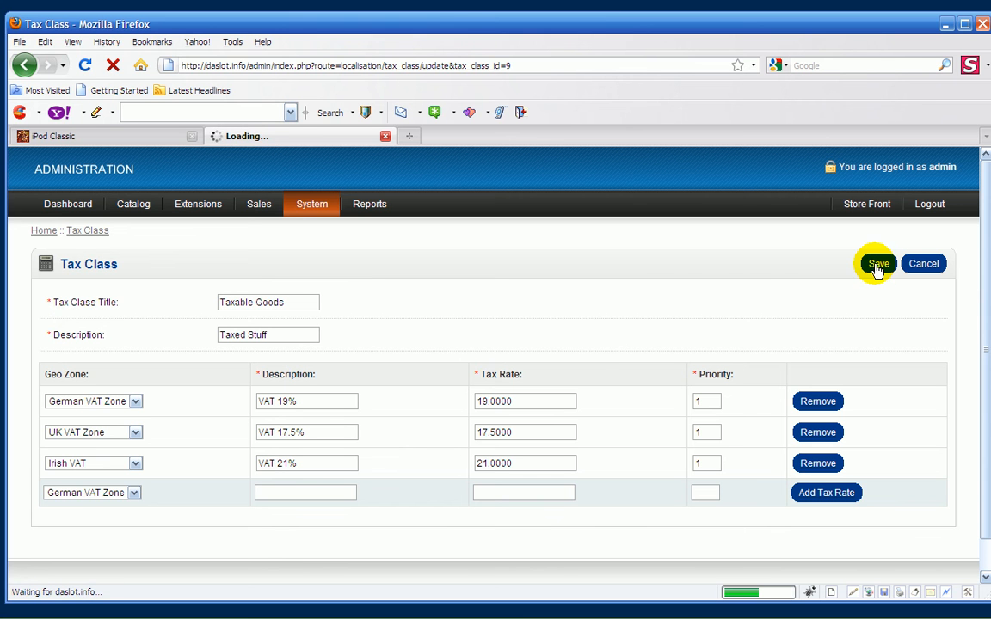
left_click(877, 263)
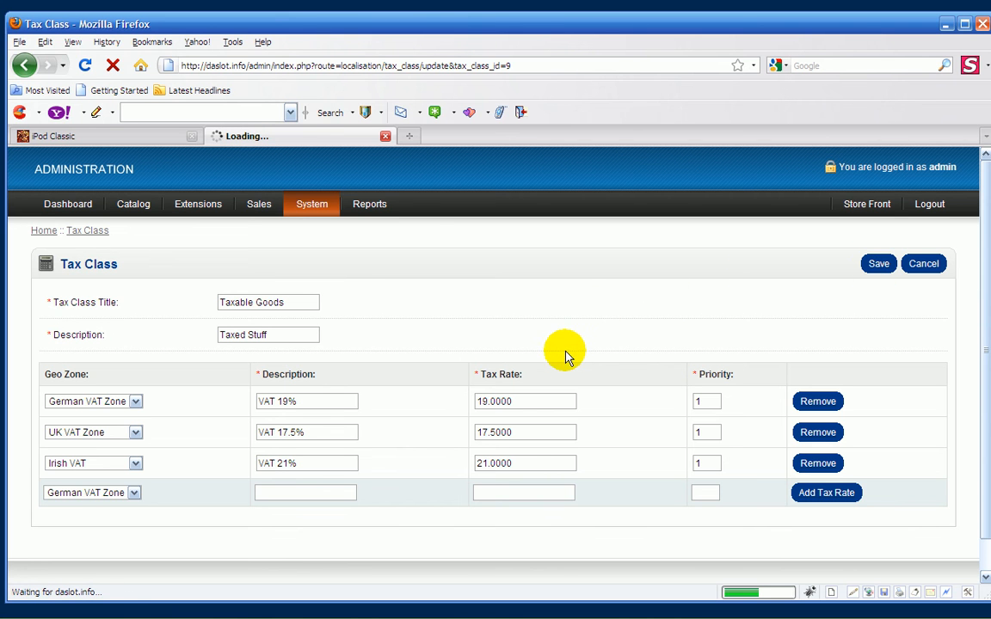
left_click(877, 263)
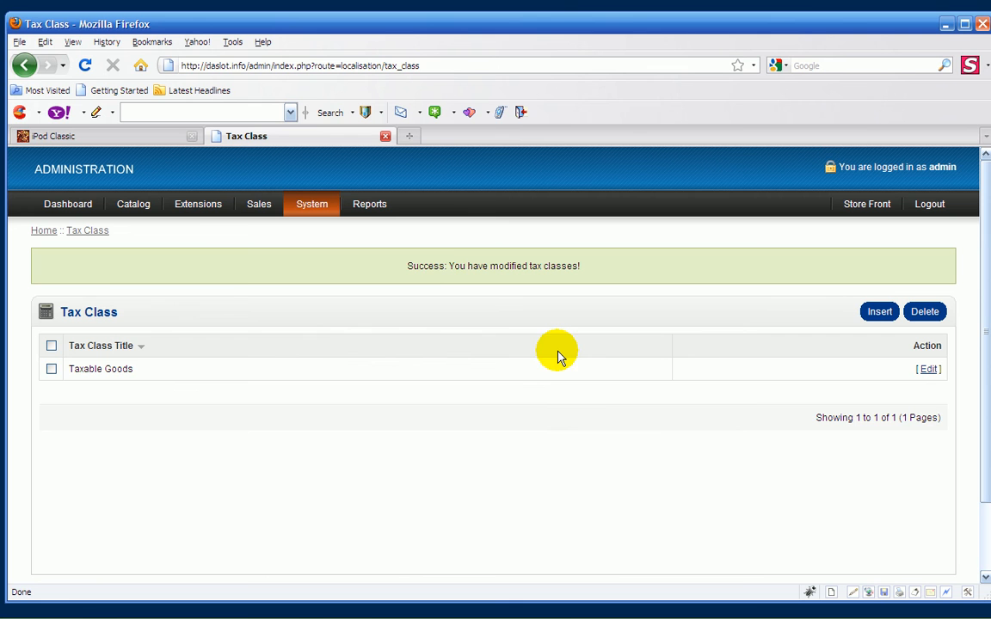
mouse_move(146, 382)
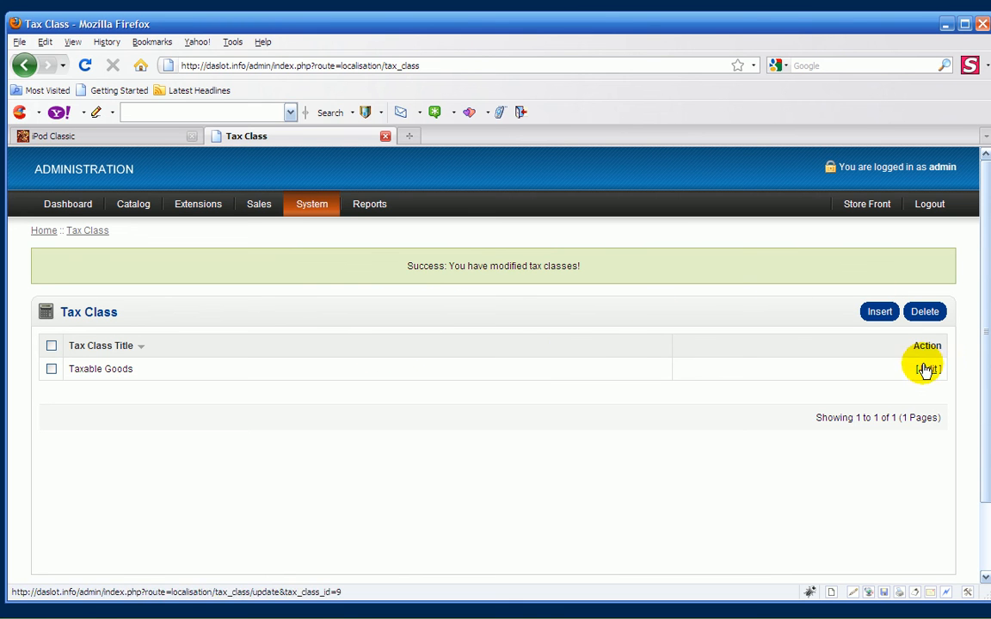
left_click(925, 368)
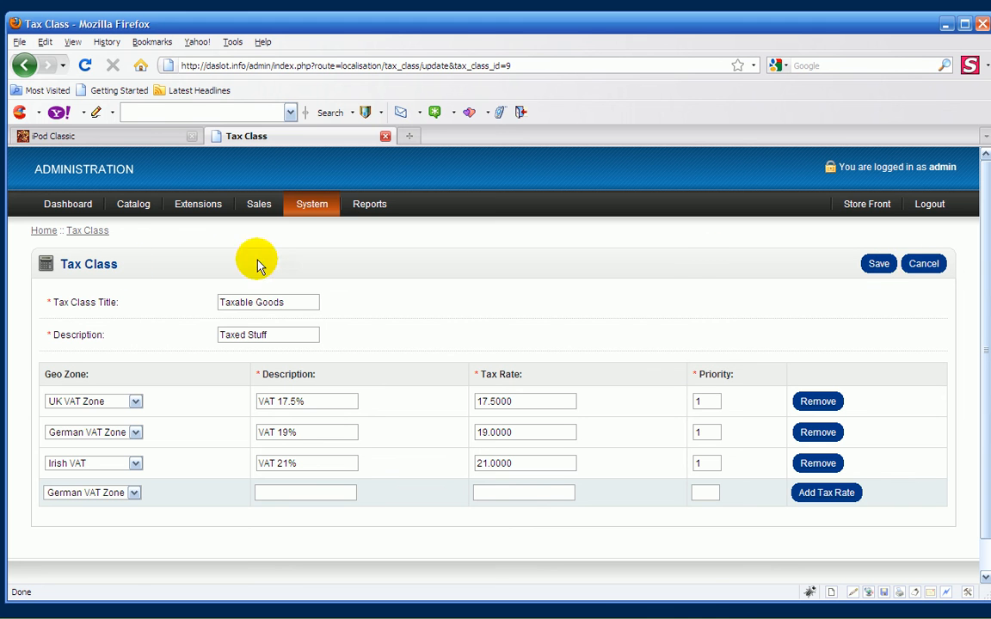
Cancel the Taxable Goods form back to the tax class list
left_click(922, 263)
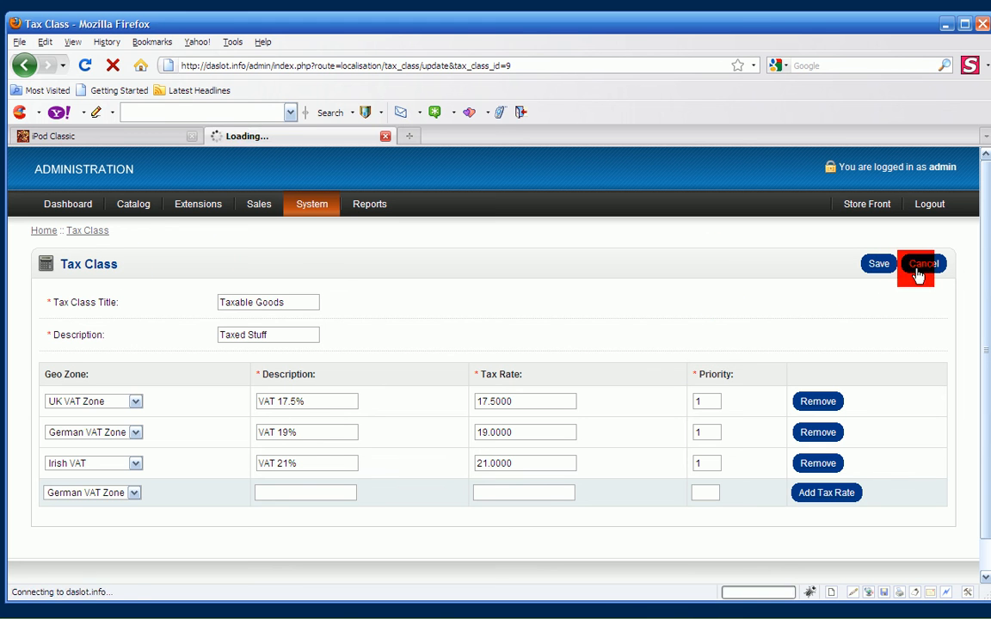
left_click(922, 264)
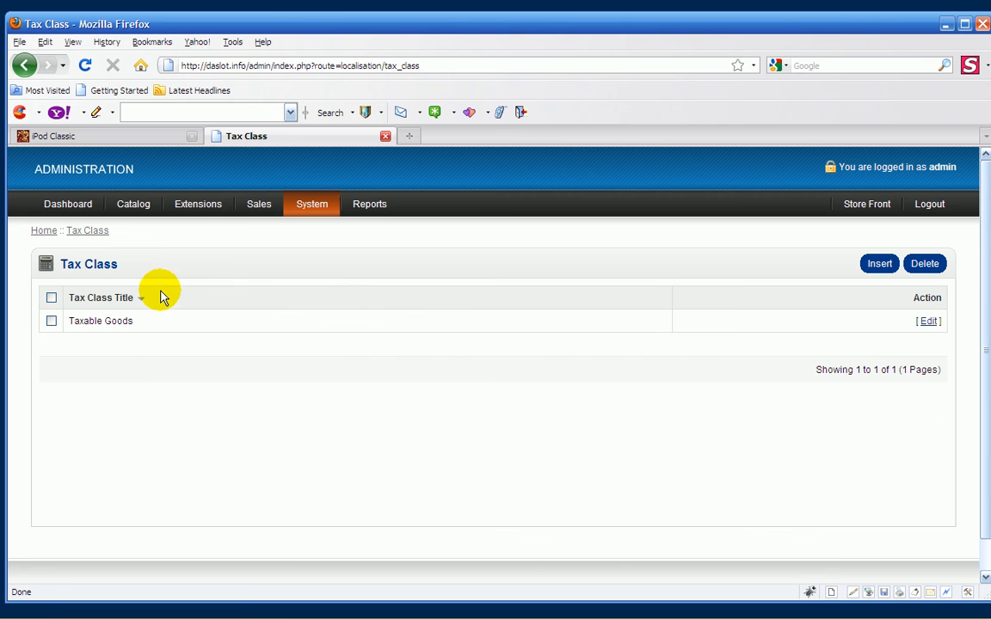
mouse_move(404, 301)
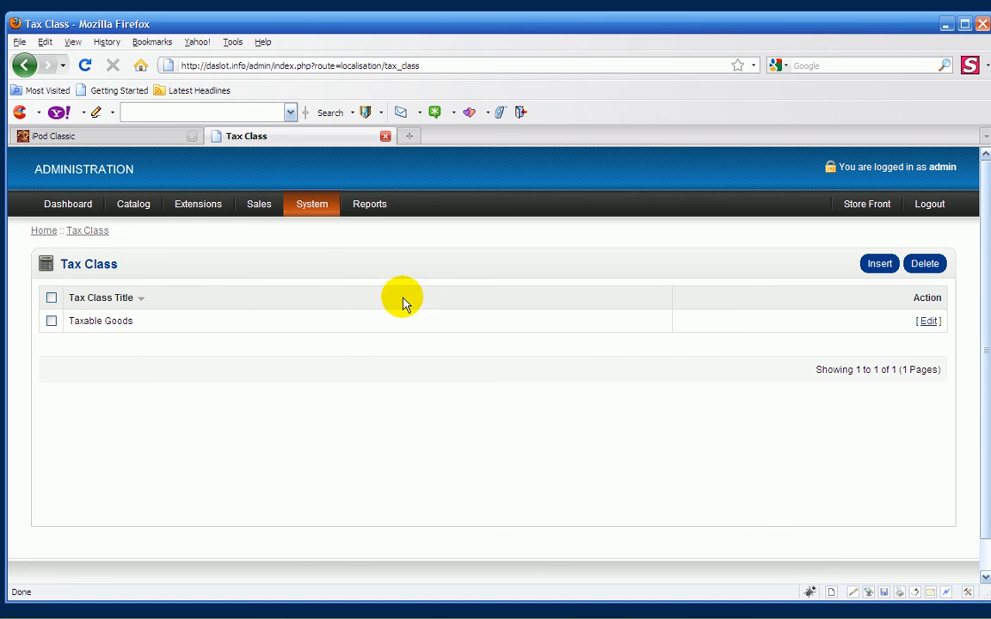
mouse_move(365, 335)
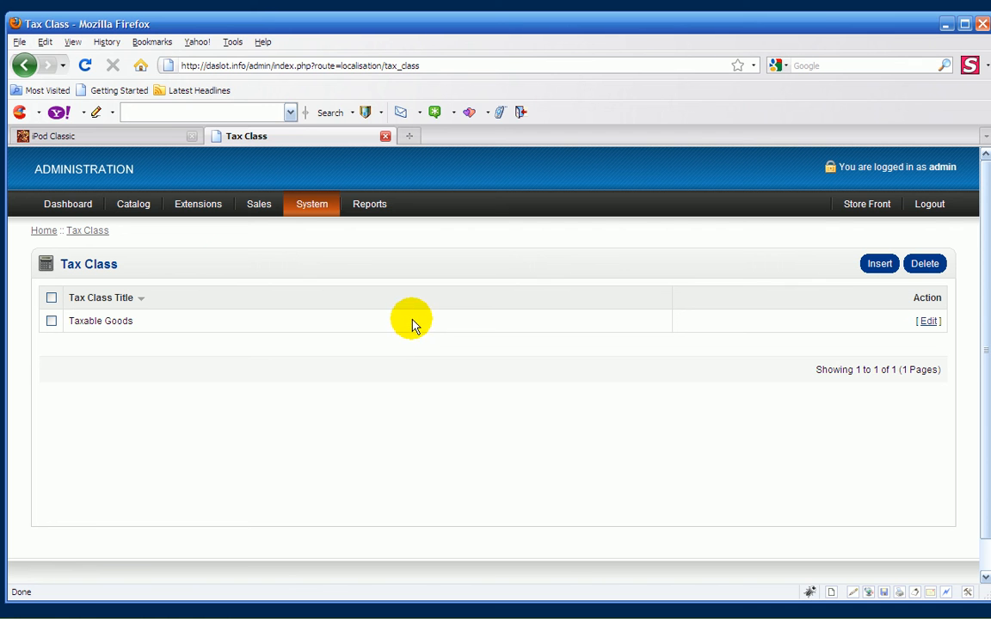
mouse_move(371, 285)
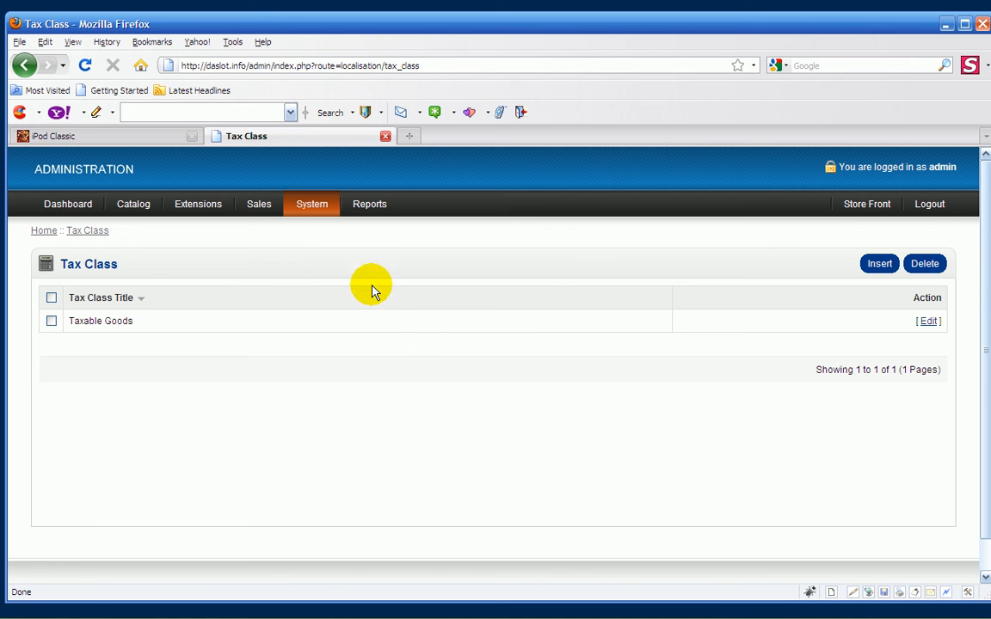
left_click(258, 203)
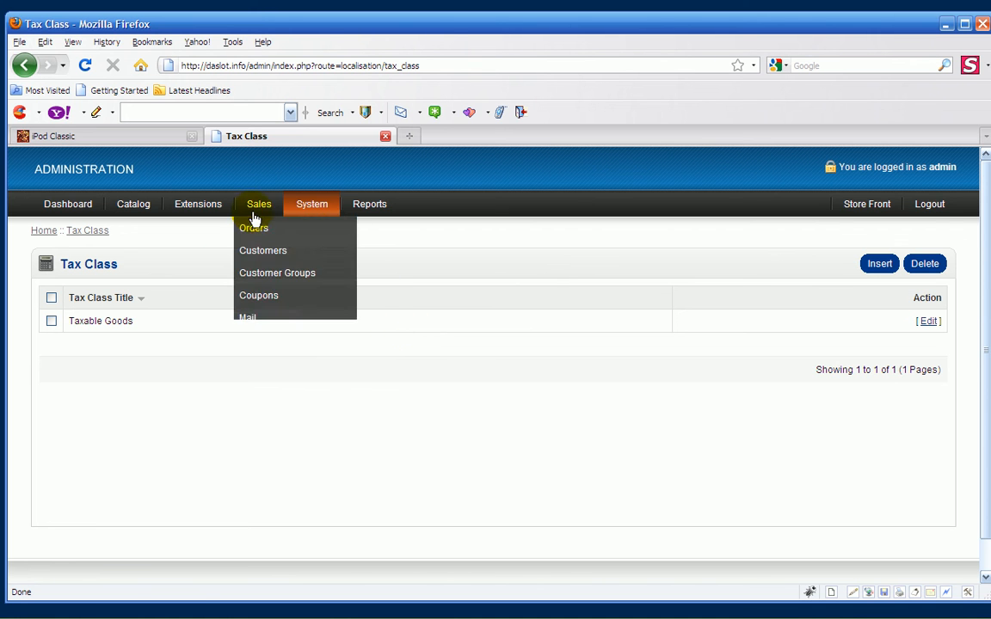
mouse_move(439, 268)
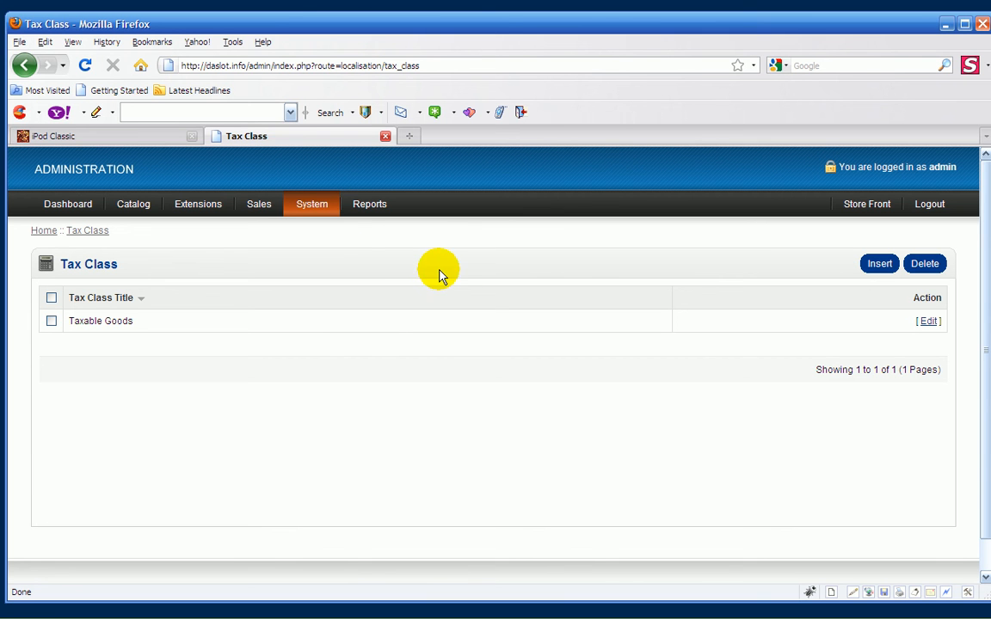
mouse_move(389, 258)
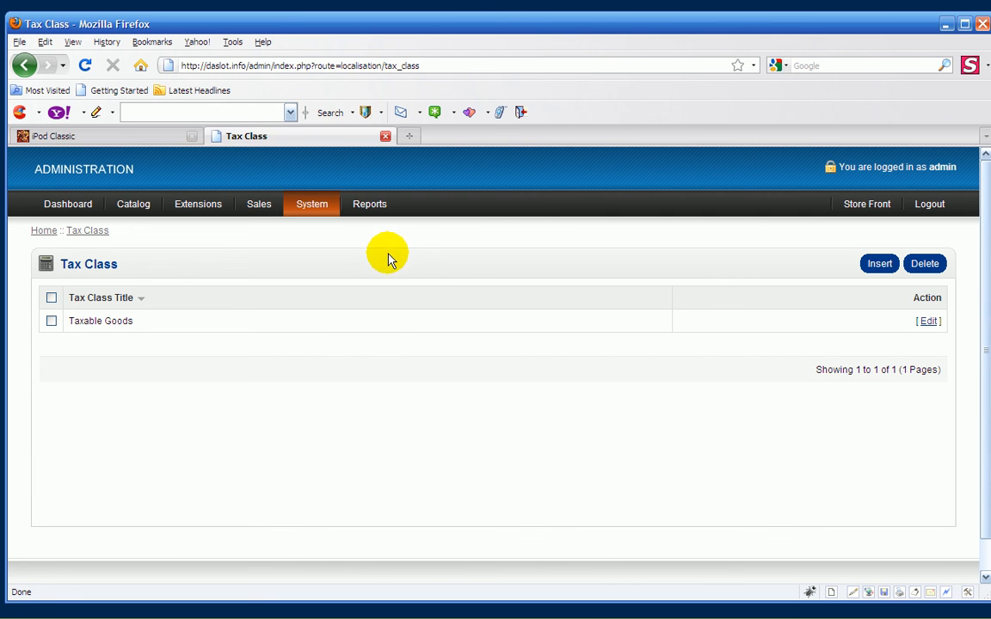
left_click(311, 203)
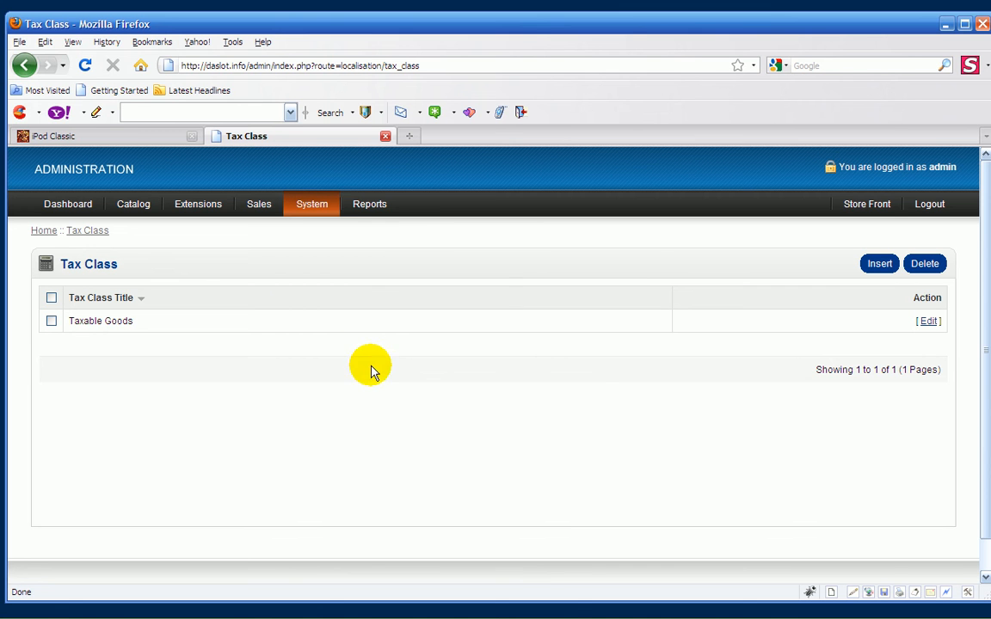
mouse_move(517, 309)
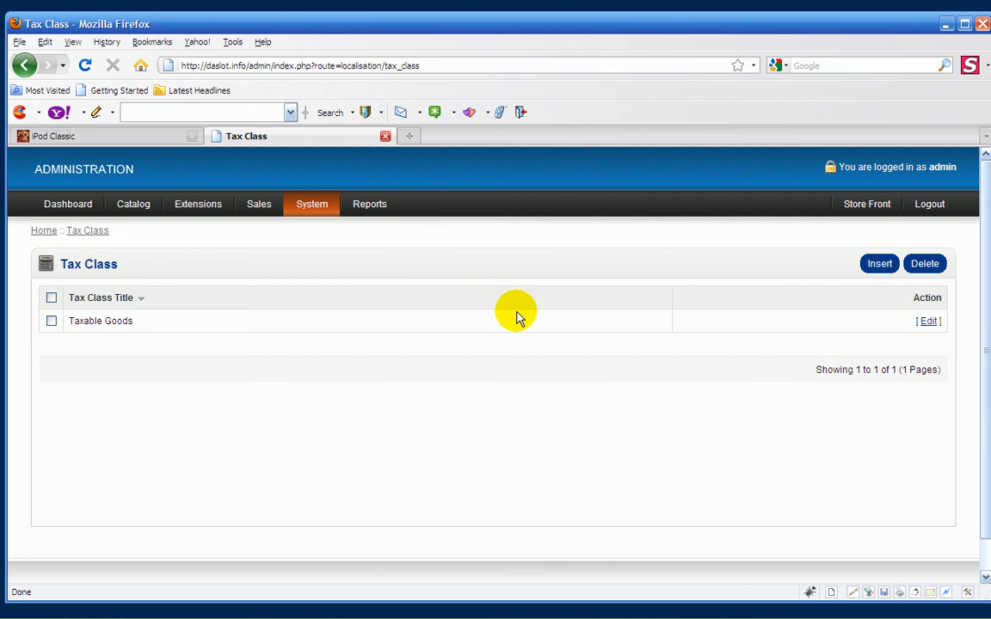
mouse_move(511, 306)
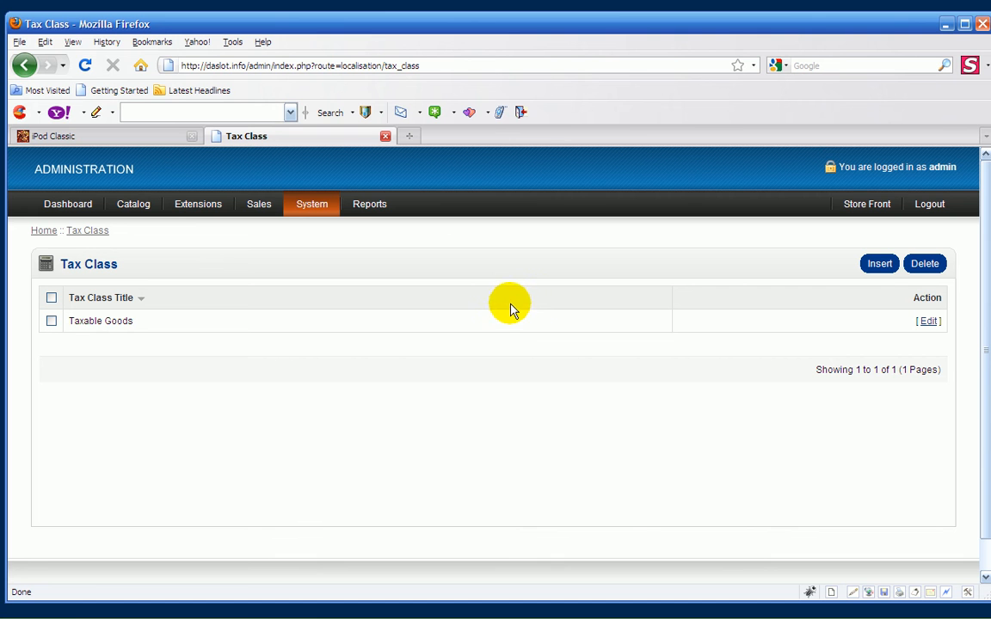
mouse_move(413, 282)
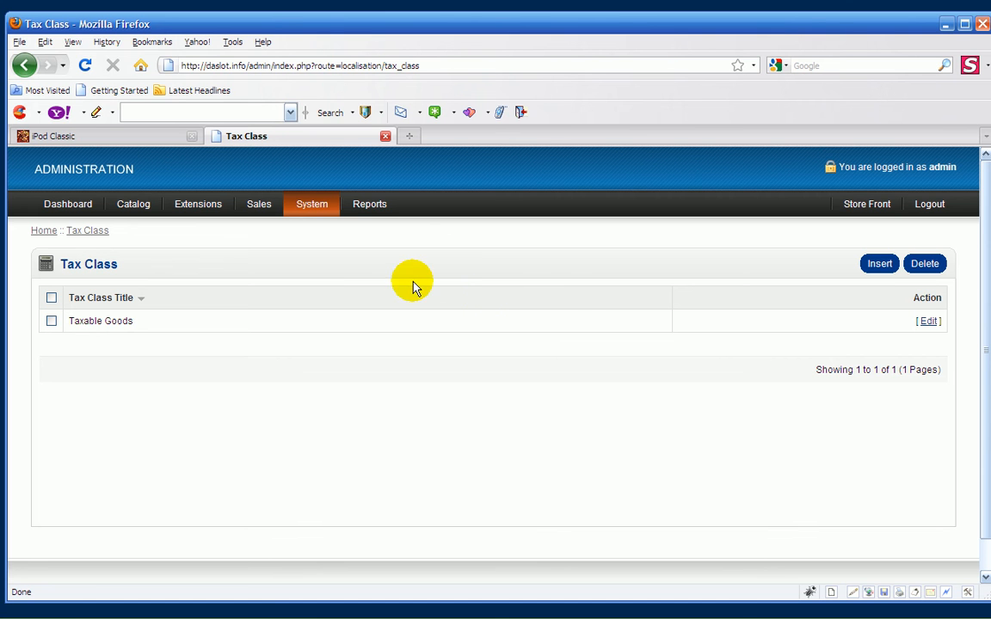